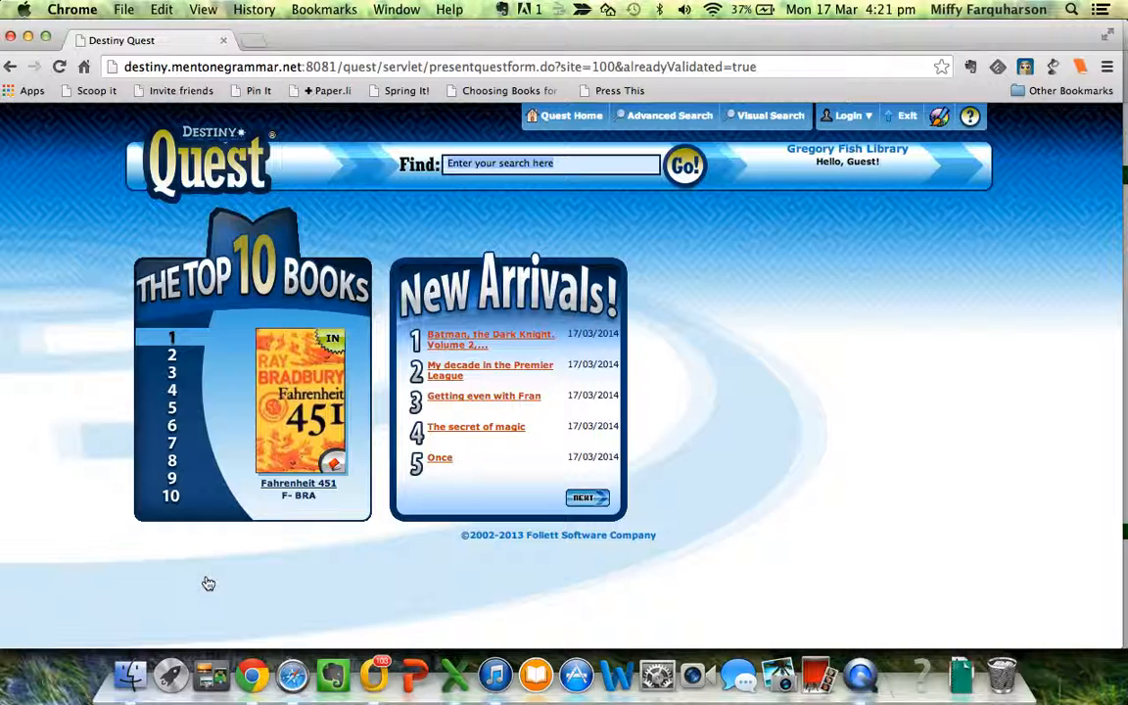
{"action": "mouse_move", "coordinate": [656, 349]}
{"action": "type", "text": "mf"}
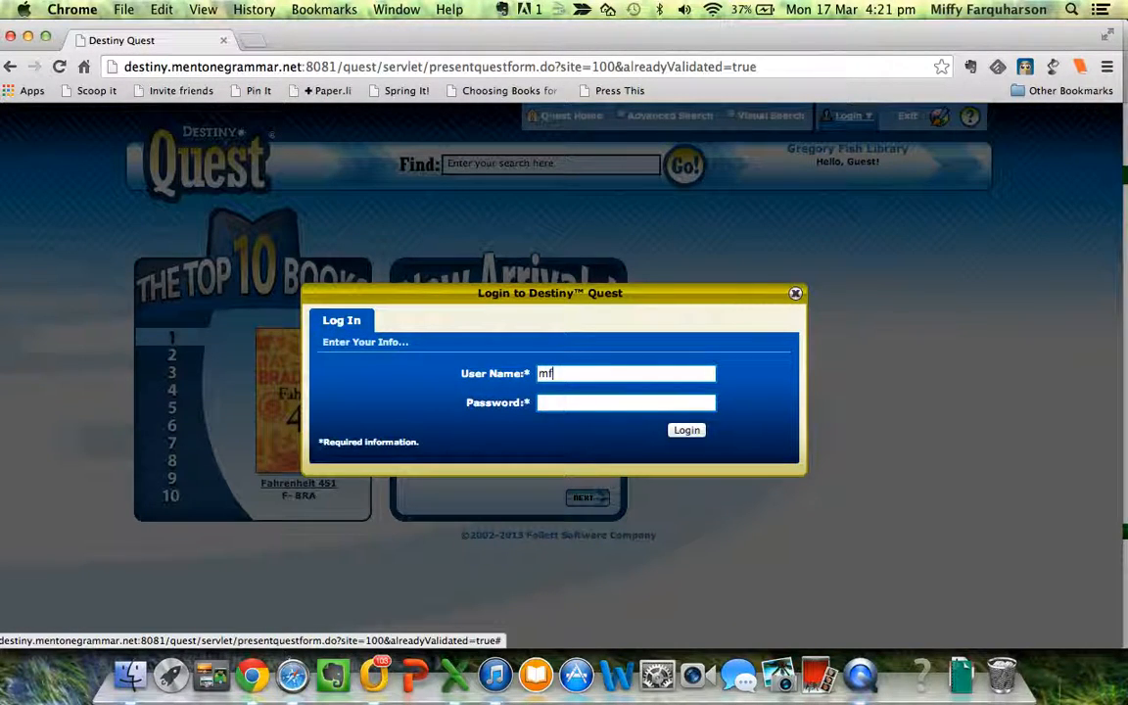
- Log in to Destiny Quest with the user name and password
{"action": "type", "text": "••••••"}
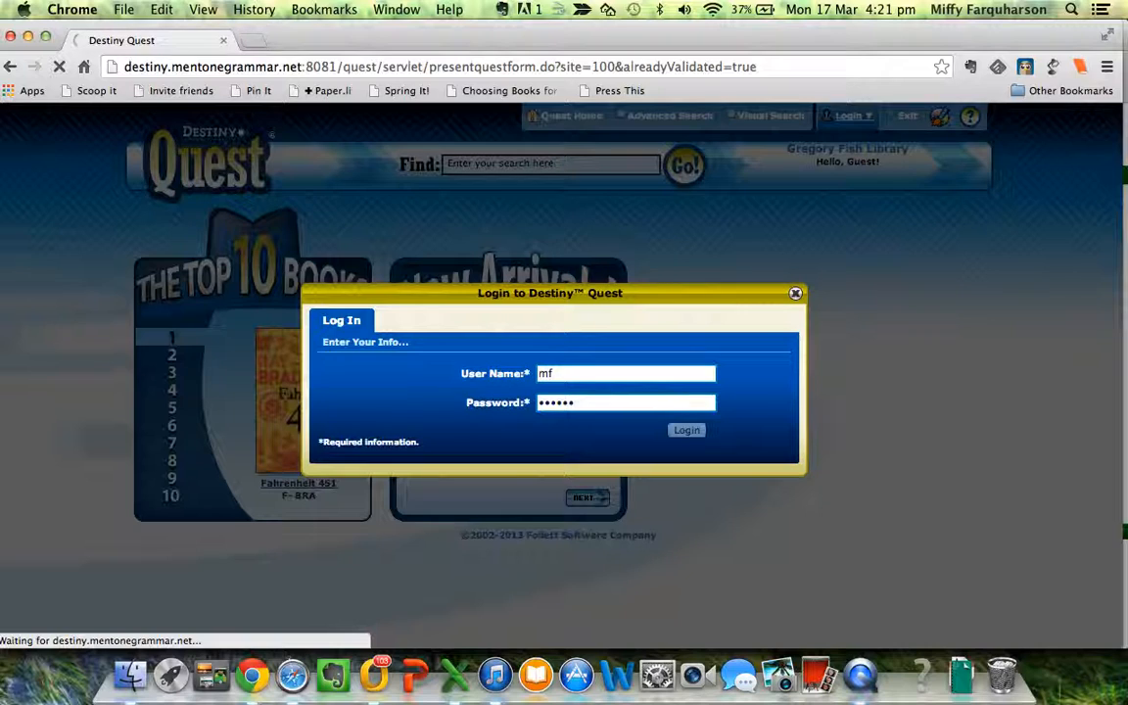
{"action": "left_click", "coordinate": [687, 430]}
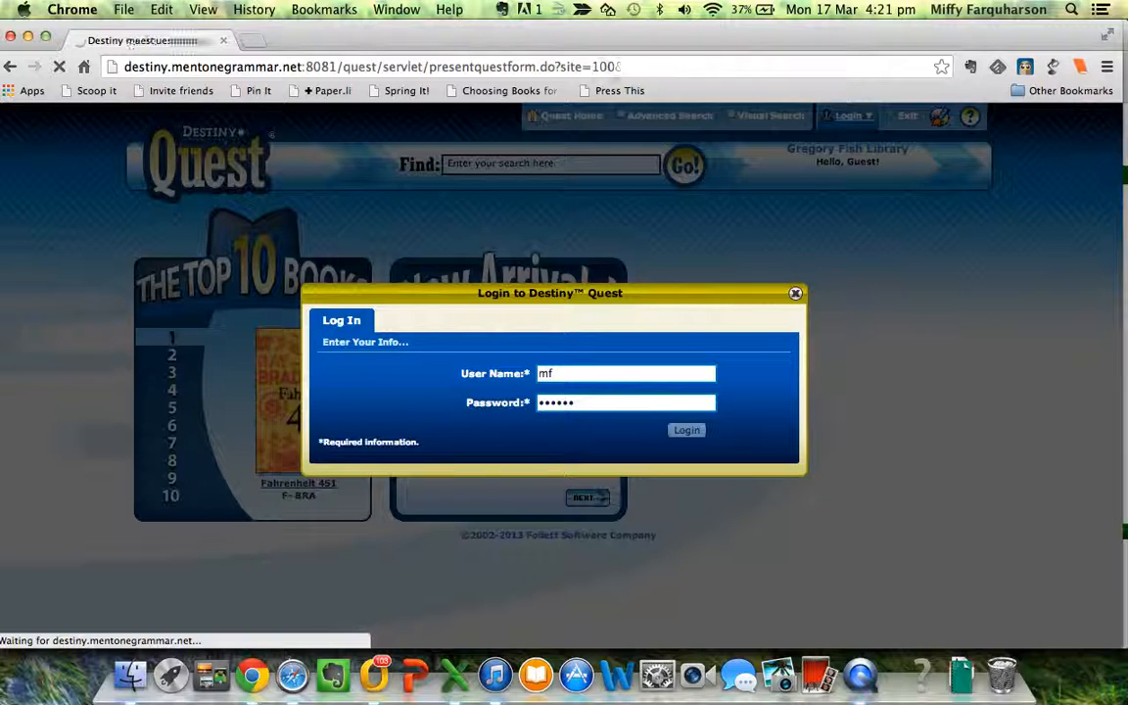
{"action": "left_click", "coordinate": [686, 430]}
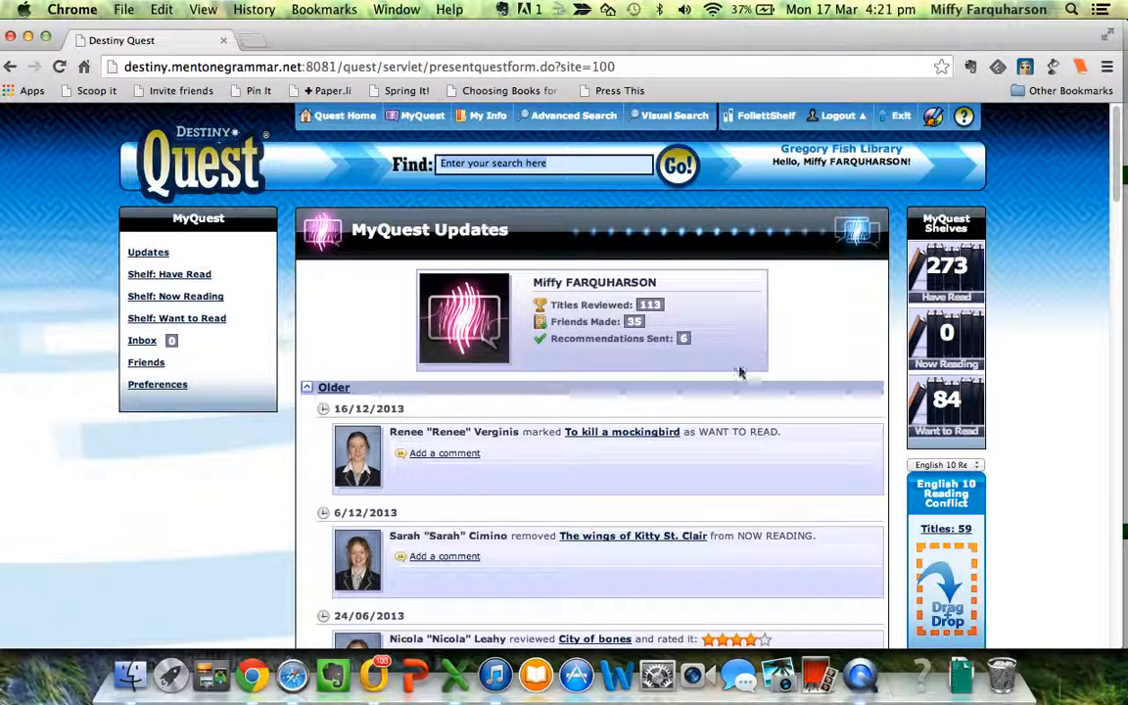
{"action": "mouse_move", "coordinate": [431, 311]}
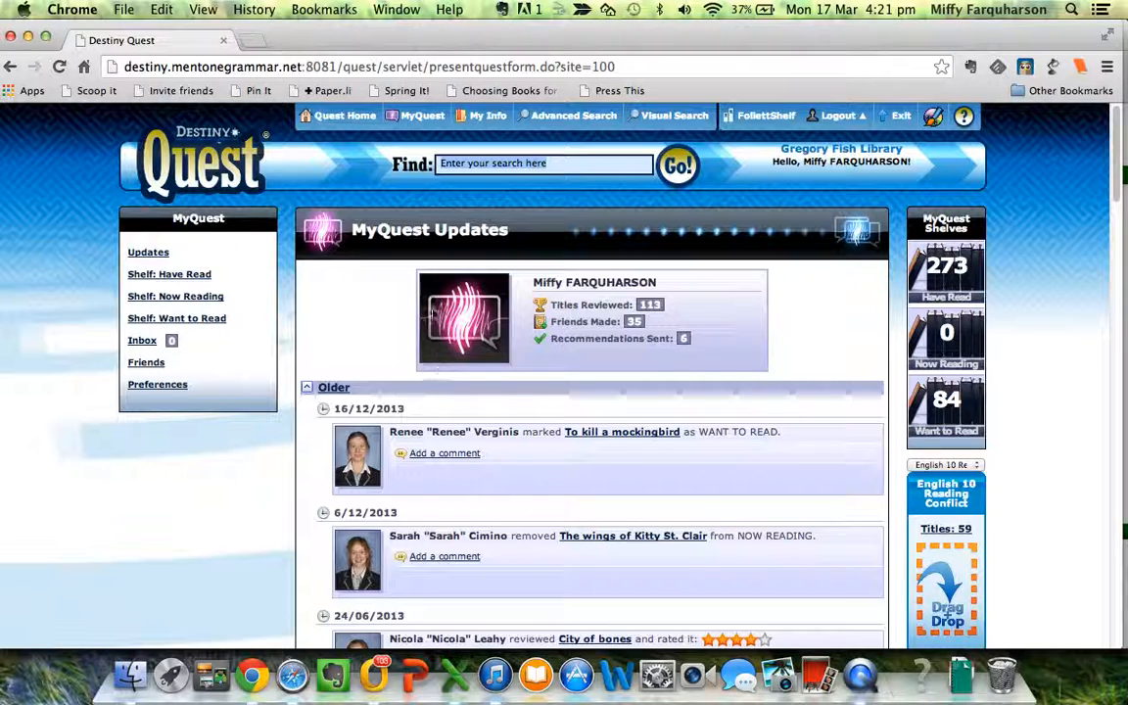
- Search the catalogue for 'visible learning for teachers' and preview, then close, the first result's Quick Detail
{"action": "left_click", "coordinate": [545, 163]}
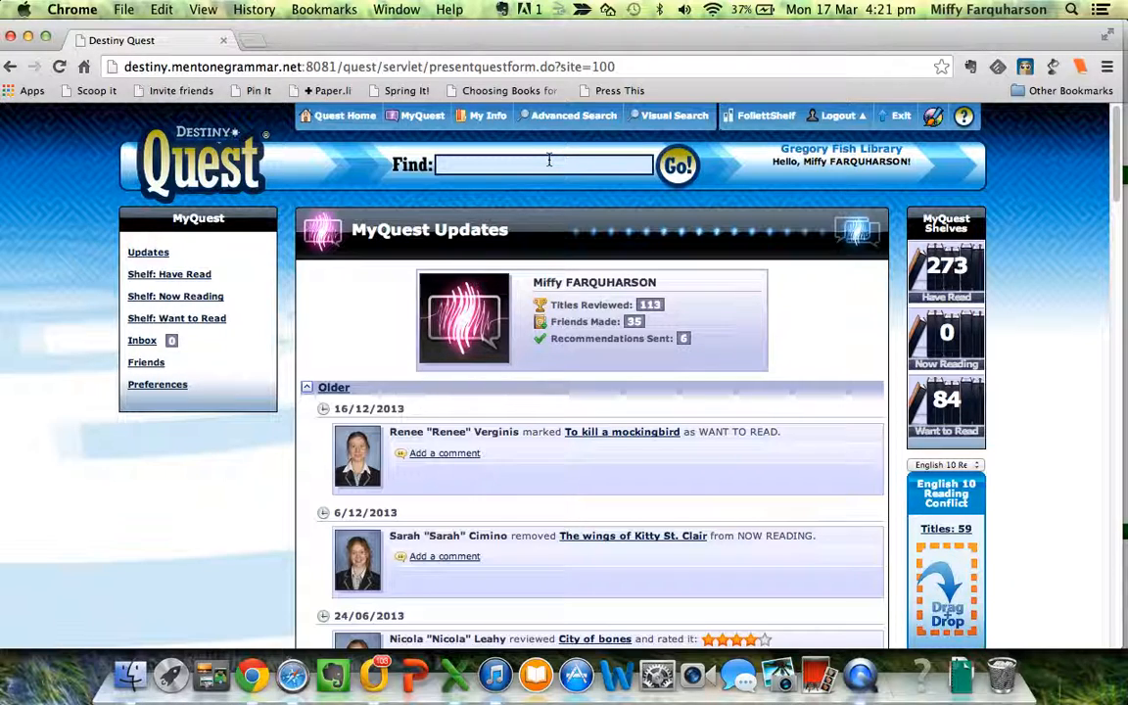
{"action": "type", "text": "visible learning for teachers"}
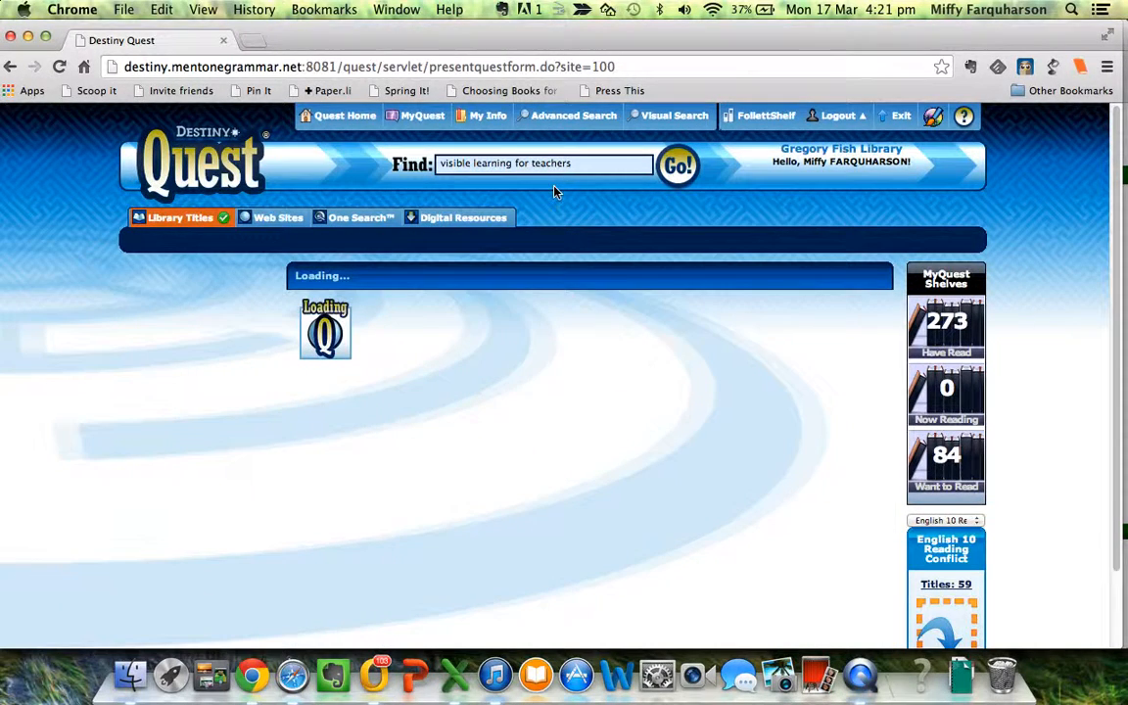
{"action": "left_click", "coordinate": [677, 164]}
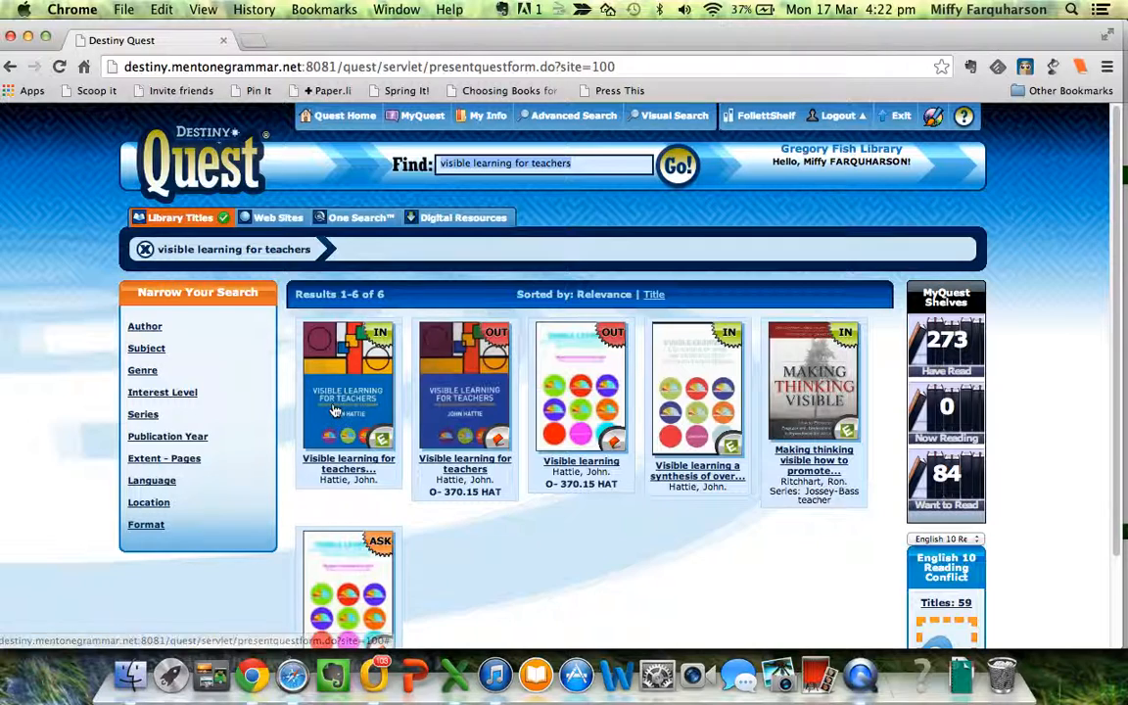
{"action": "left_click", "coordinate": [347, 387]}
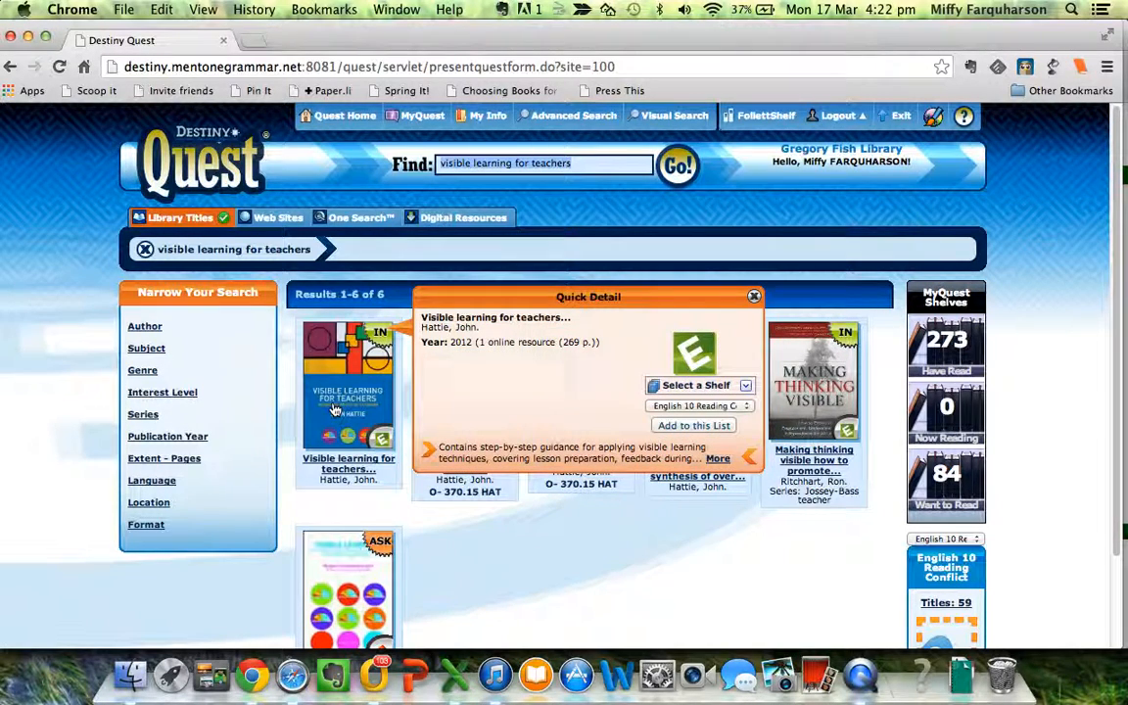
{"action": "left_click", "coordinate": [754, 296]}
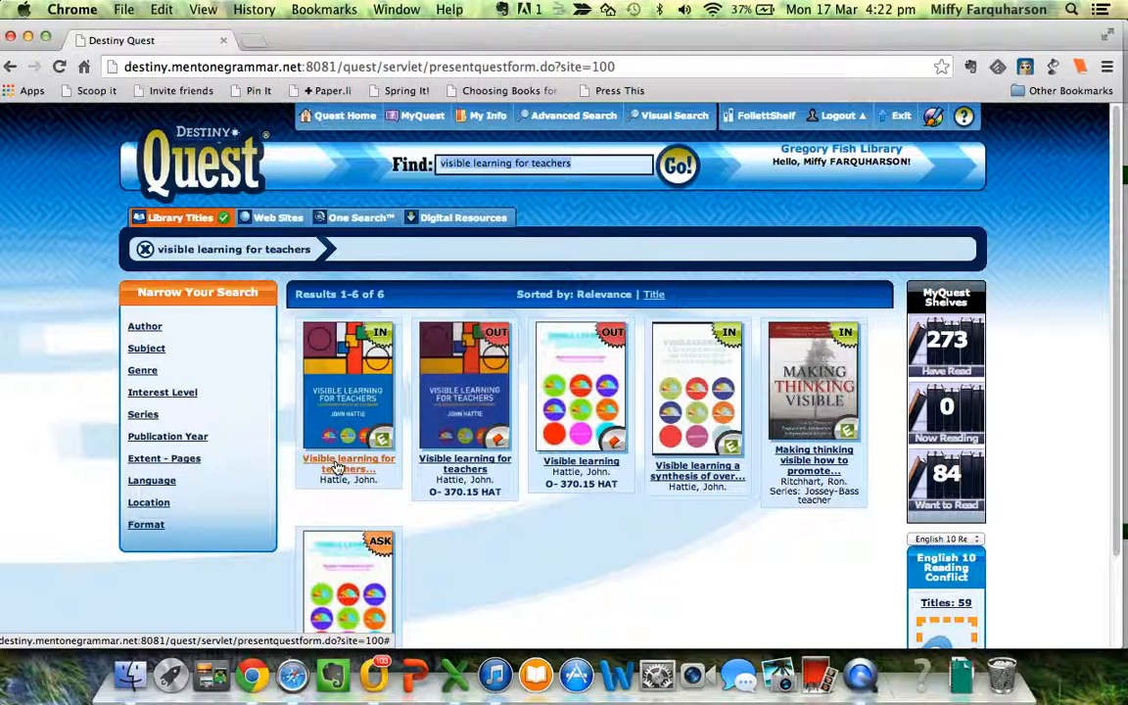
- Open Title Details for the first Visible Learning for Teachers e-book and launch it in the reader
{"action": "left_click", "coordinate": [348, 463]}
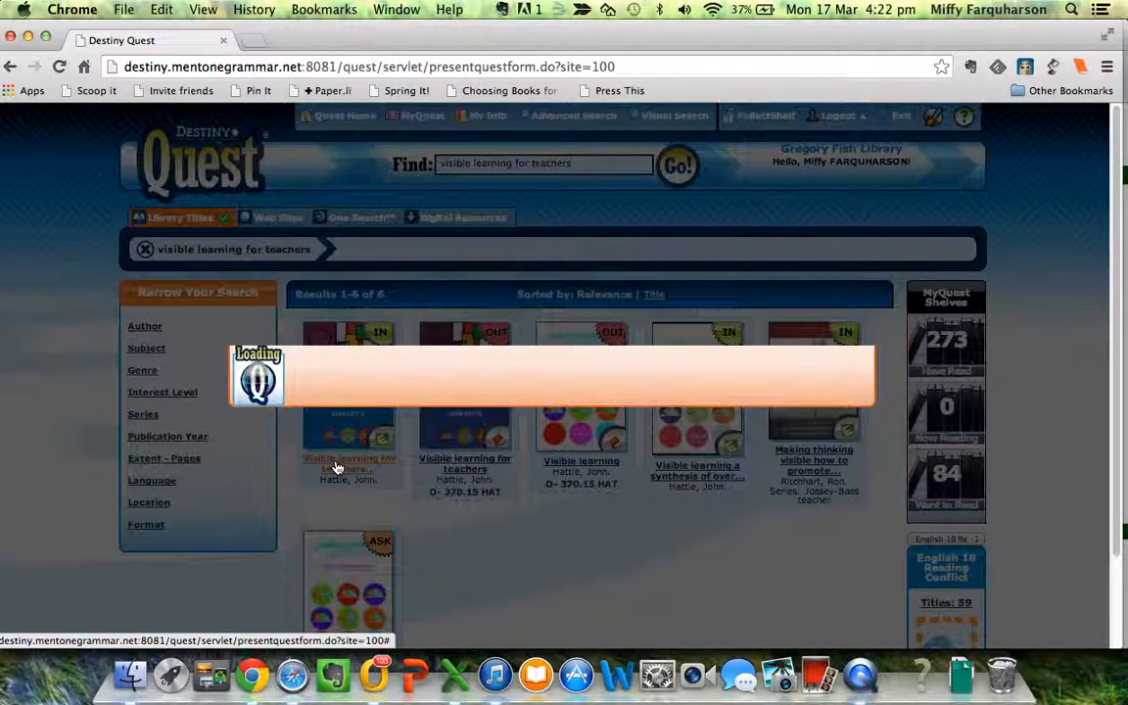
{"action": "left_click", "coordinate": [347, 463]}
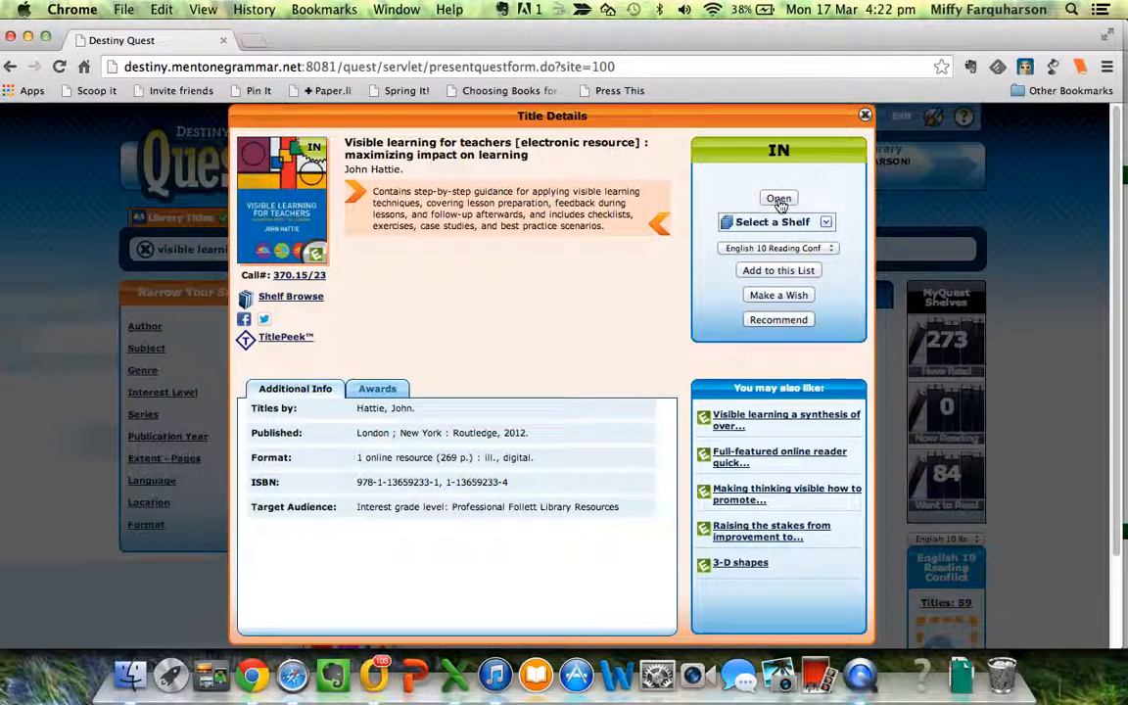
{"action": "left_click", "coordinate": [778, 199]}
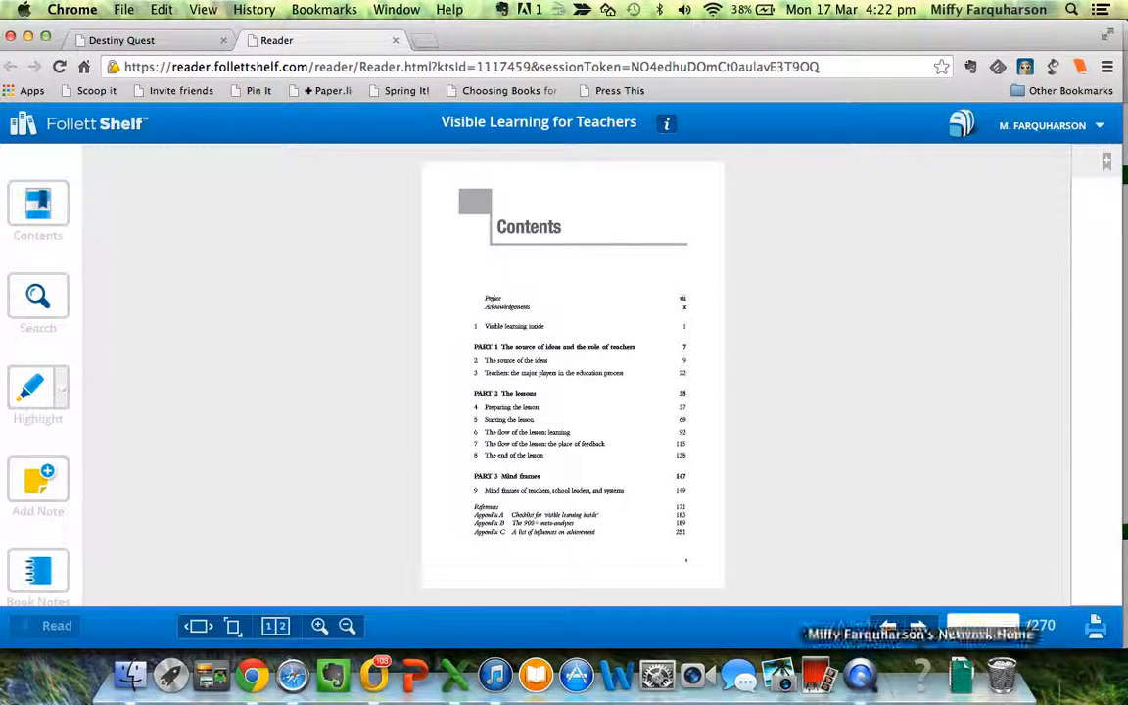
- Show the contents list, jump to the title page, then go back to the cover
{"action": "left_click", "coordinate": [37, 205]}
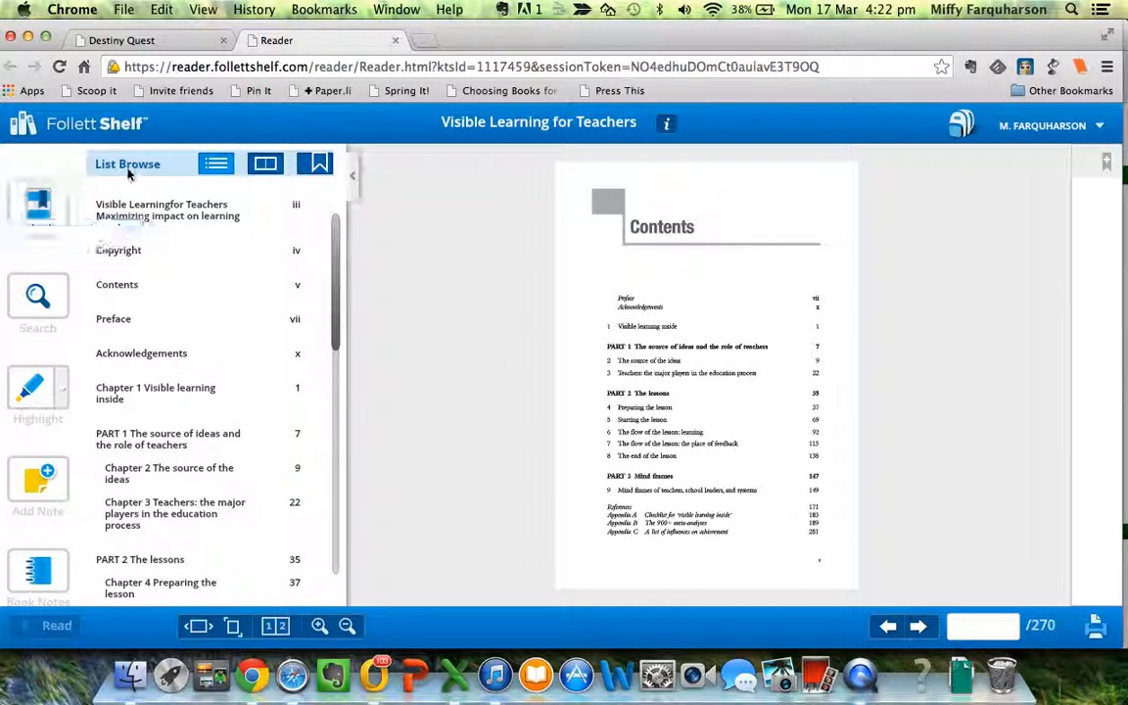
{"action": "left_click", "coordinate": [166, 210]}
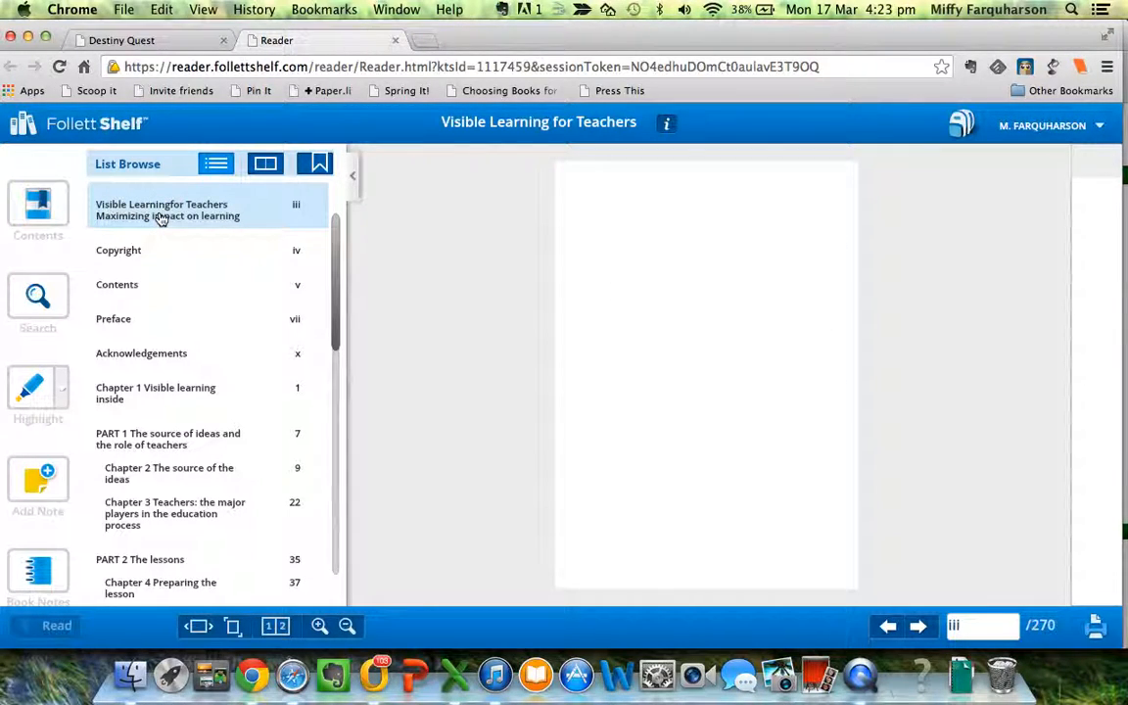
{"action": "left_click", "coordinate": [887, 625]}
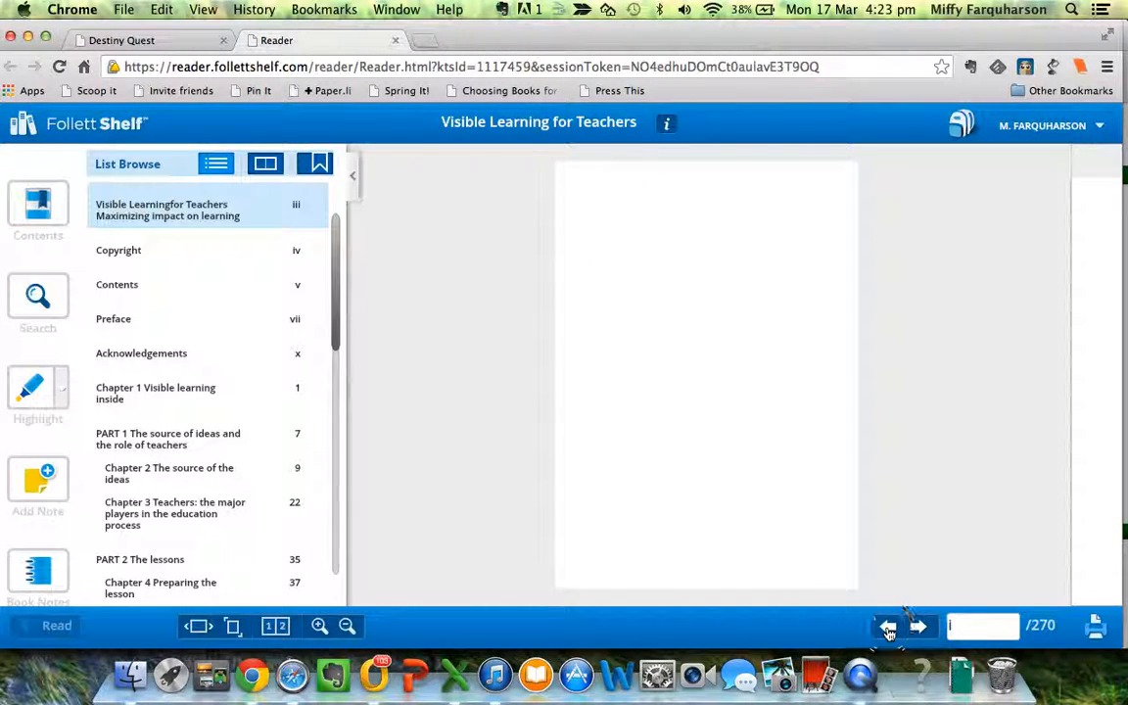
{"action": "left_click", "coordinate": [918, 626]}
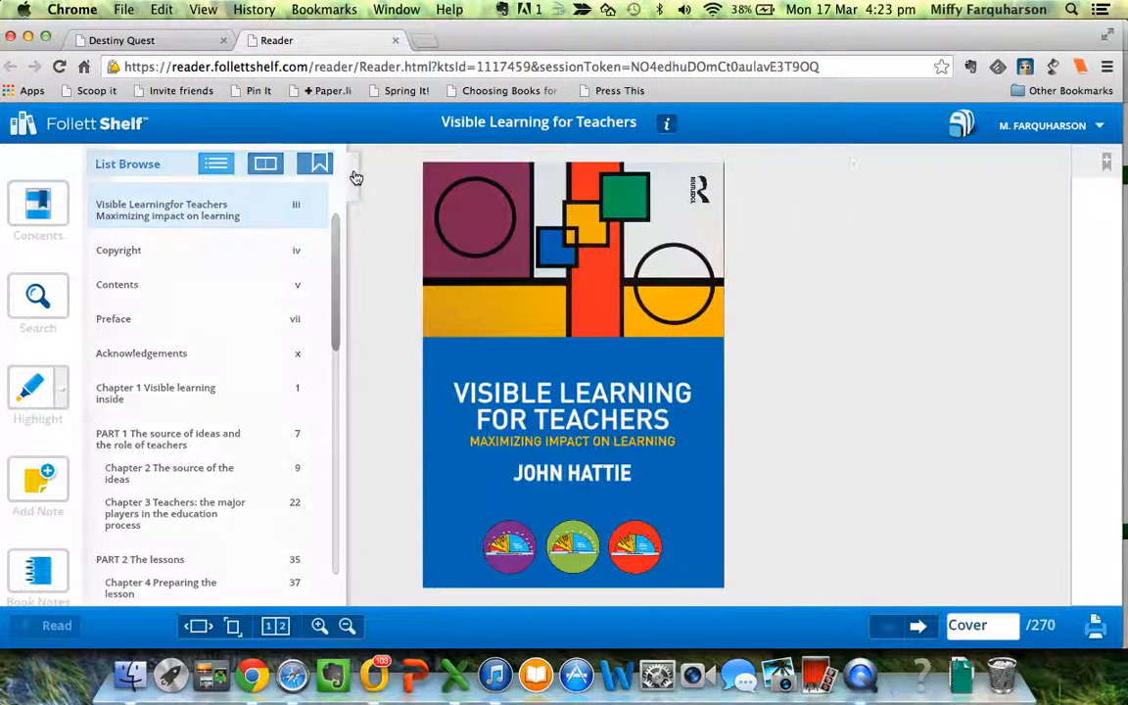
- Close the contents panel, then show and dismiss the Highlight colour choices
{"action": "left_click", "coordinate": [37, 205]}
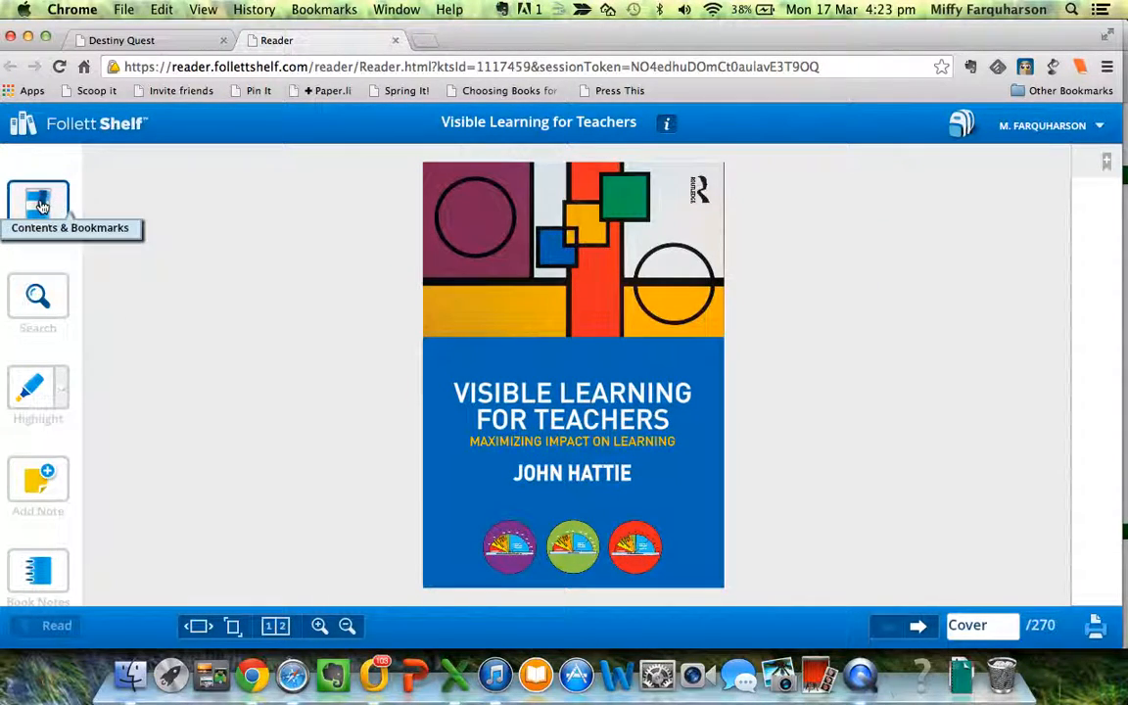
{"action": "mouse_move", "coordinate": [37, 296]}
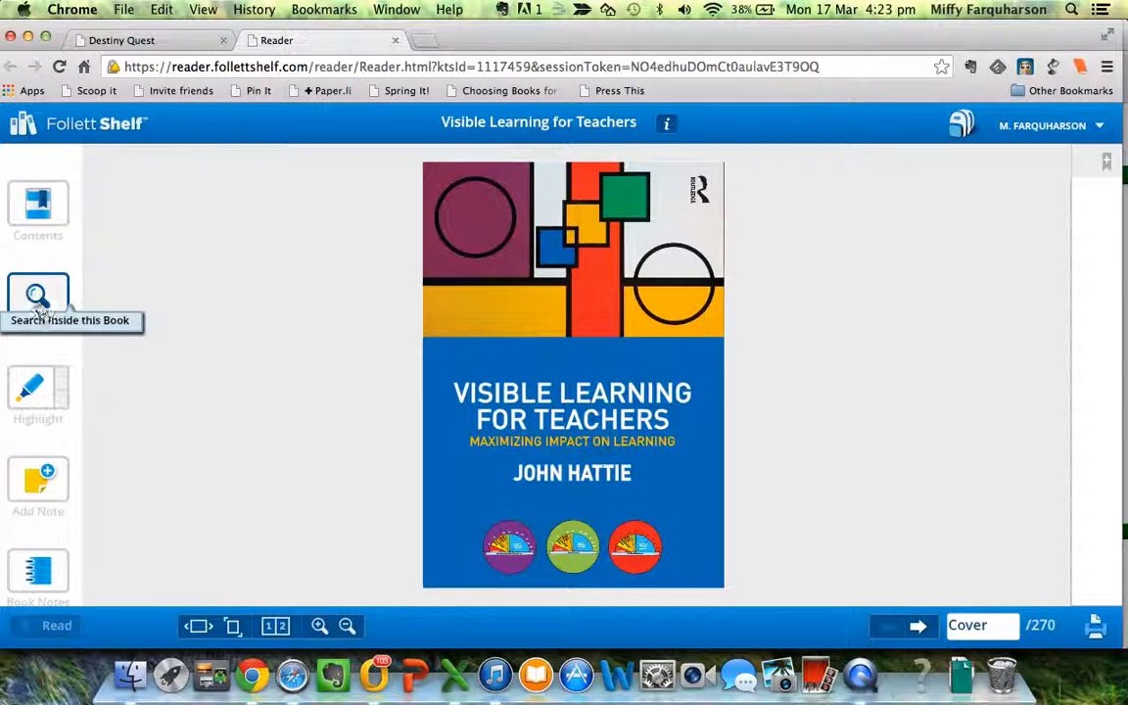
{"action": "mouse_move", "coordinate": [37, 390]}
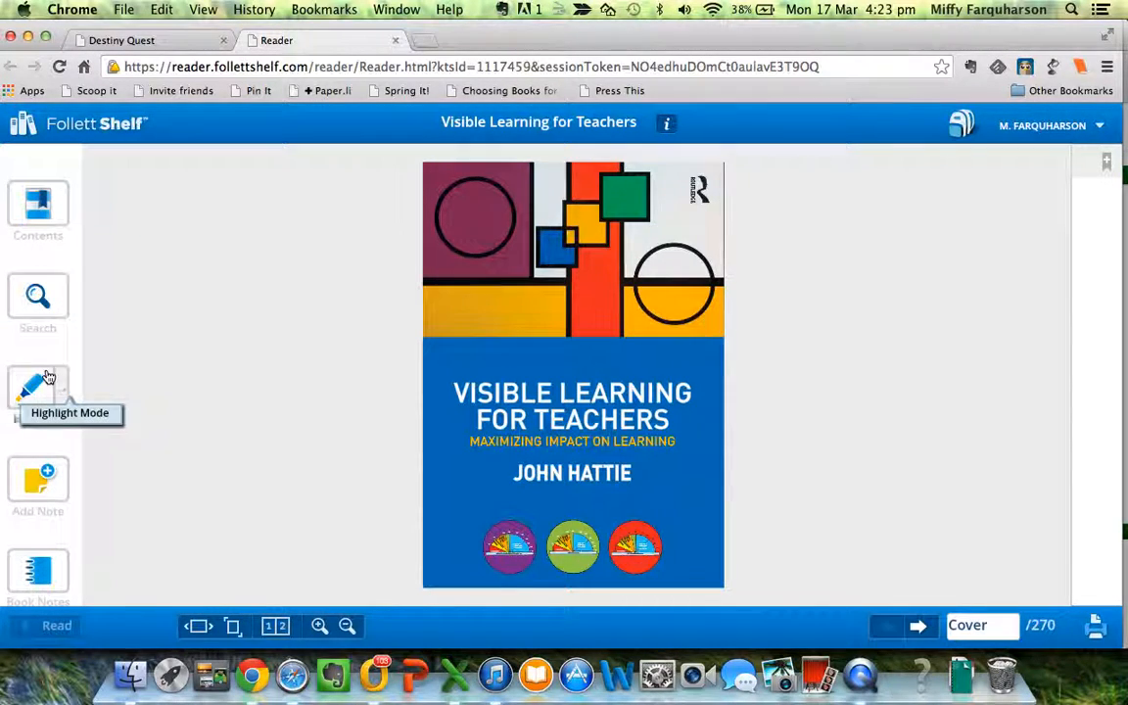
{"action": "left_click", "coordinate": [38, 387]}
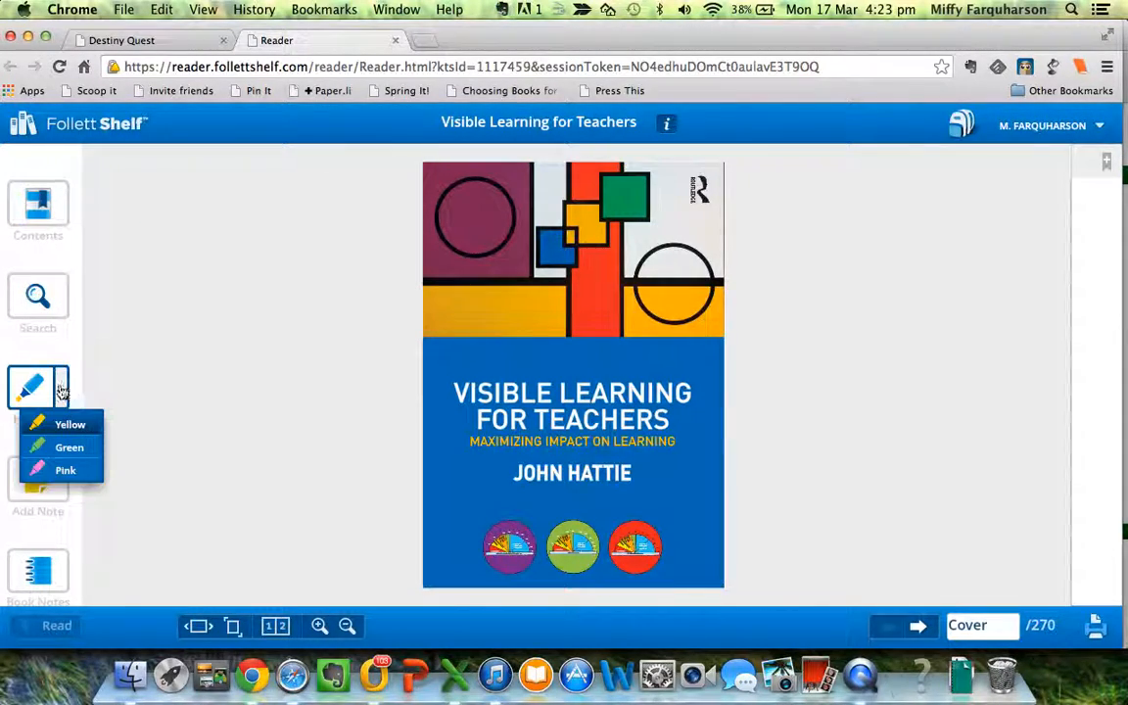
{"action": "left_click", "coordinate": [32, 387]}
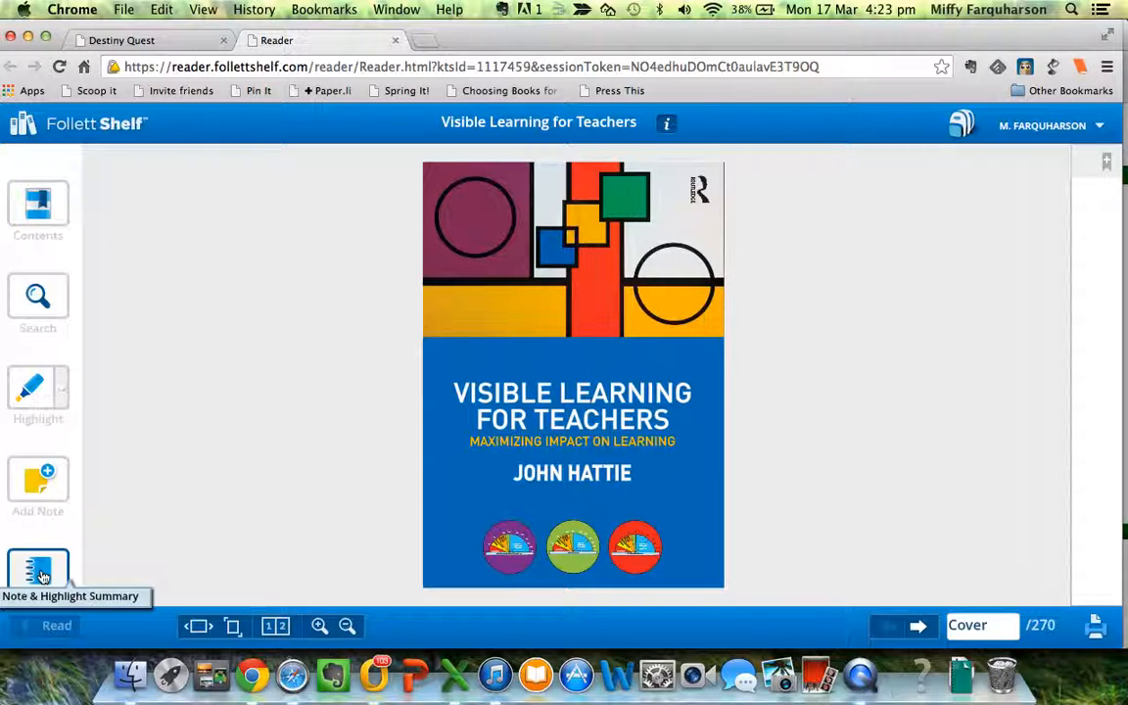
{"action": "mouse_move", "coordinate": [37, 205]}
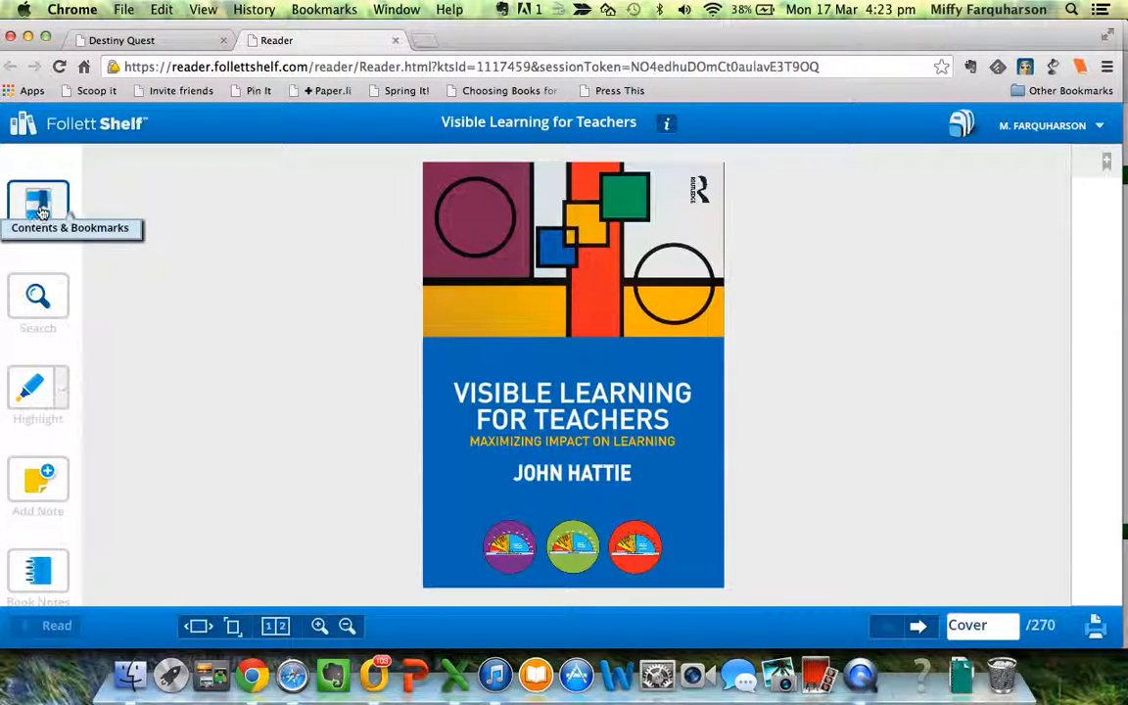
- Jump to PART 1 on page 7 from the contents list and switch to bookmarks
{"action": "left_click", "coordinate": [37, 206]}
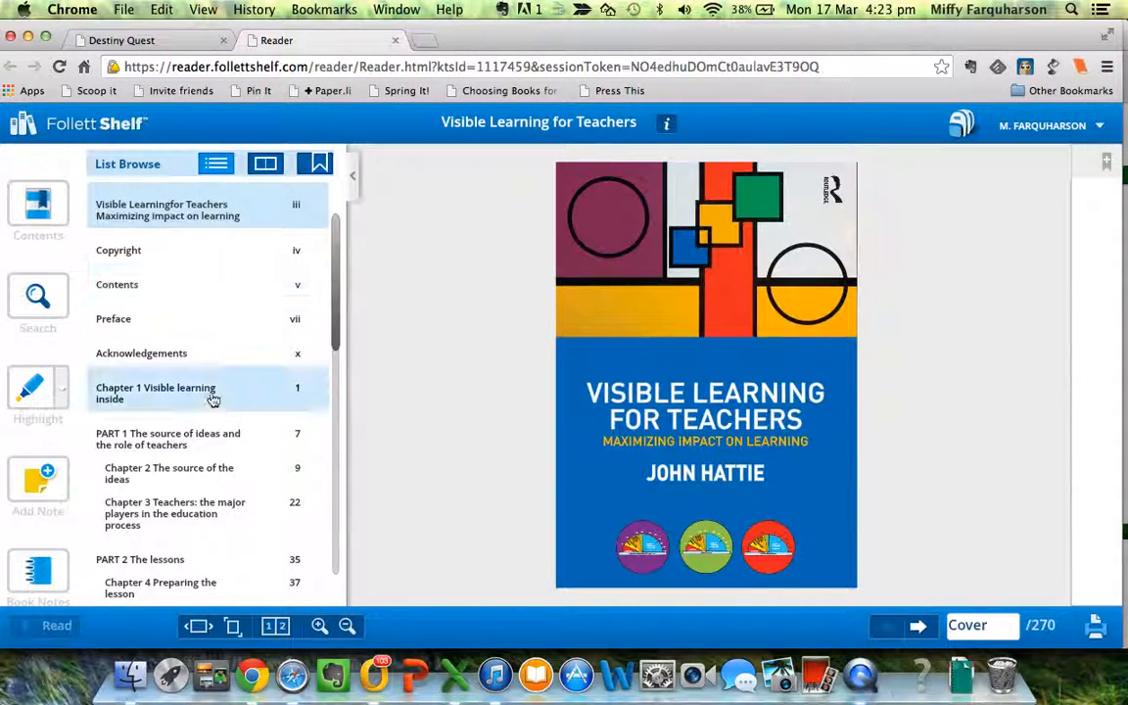
{"action": "left_click", "coordinate": [168, 438]}
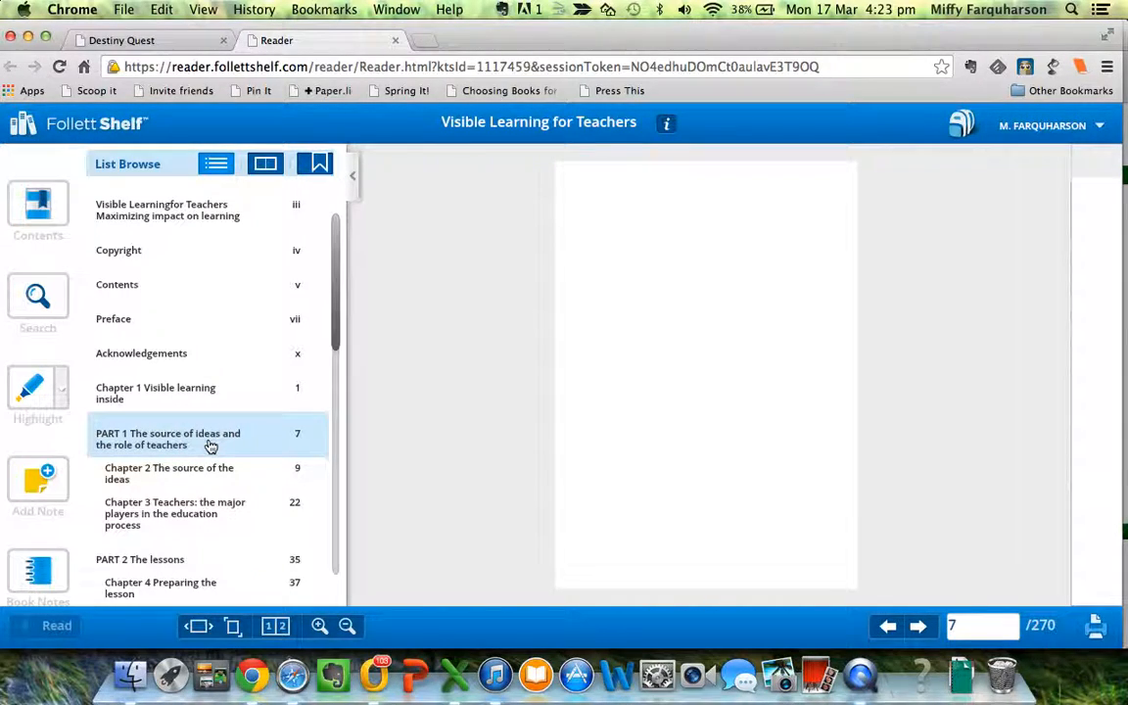
{"action": "left_click", "coordinate": [169, 439]}
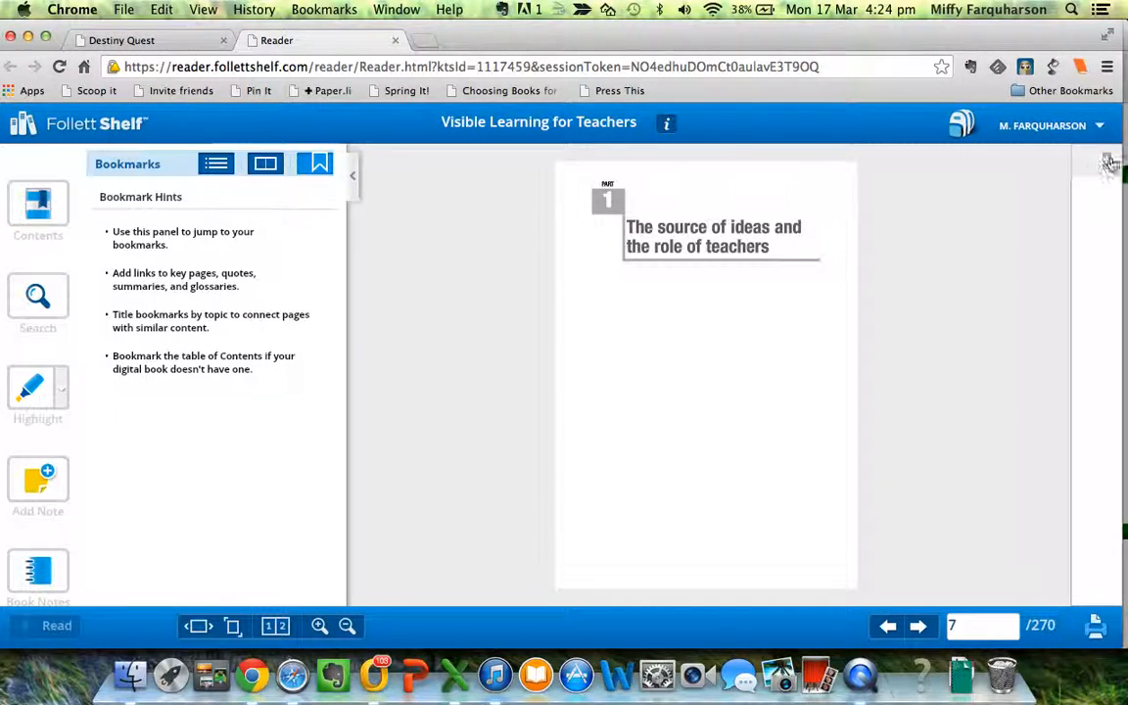
- Bookmark page 7 with the name 'Part One'
{"action": "left_click", "coordinate": [1109, 163]}
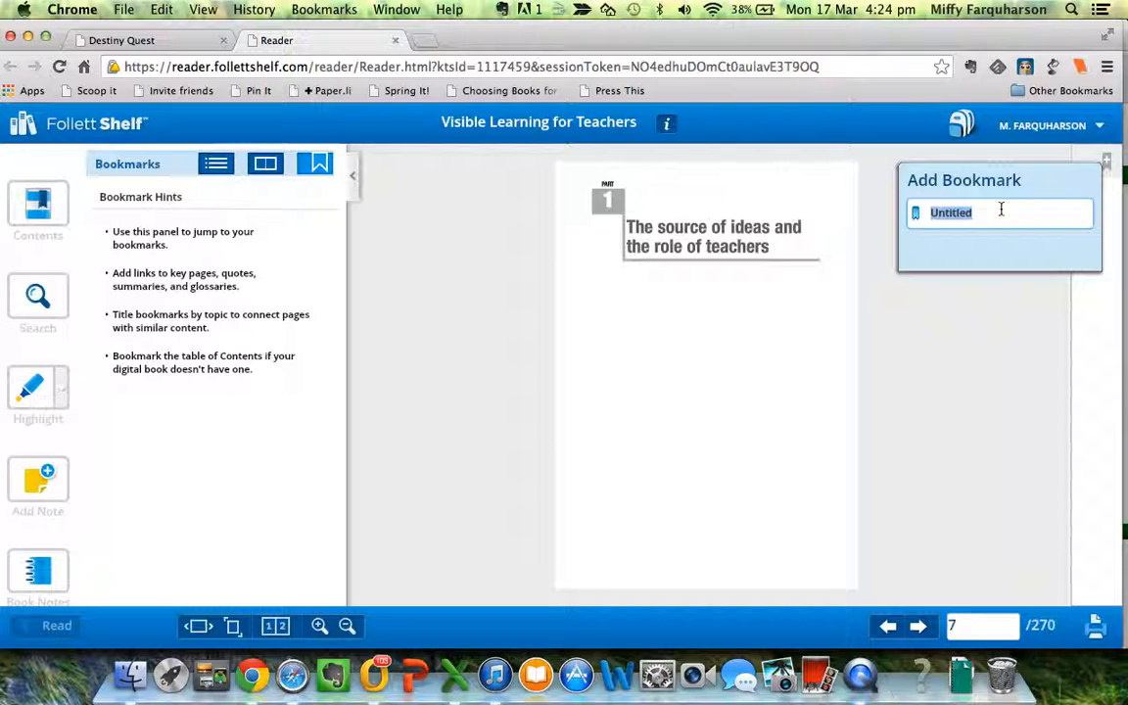
{"action": "type", "text": "Part"}
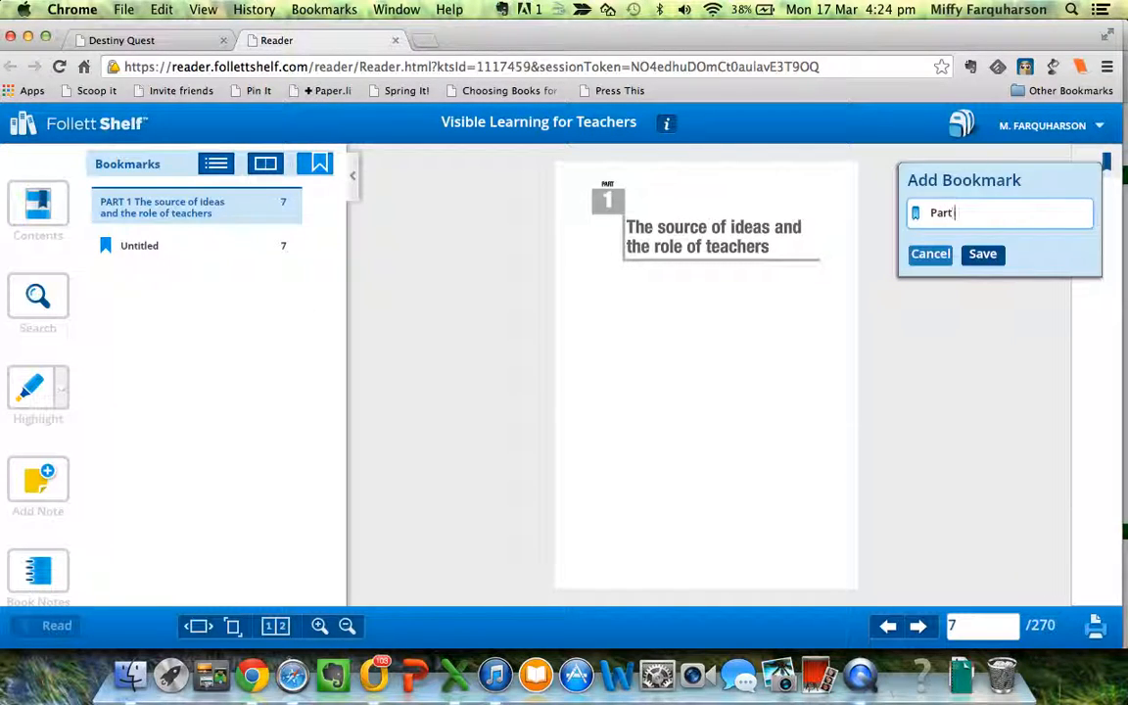
{"action": "type", "text": "One"}
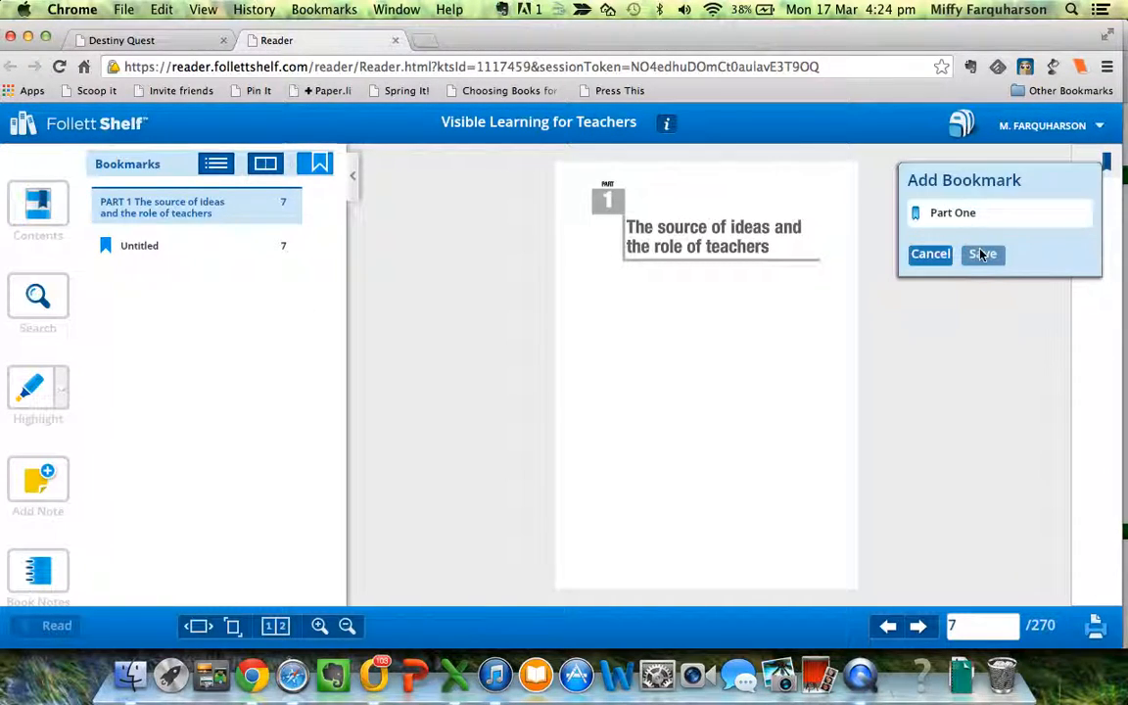
{"action": "left_click", "coordinate": [982, 253]}
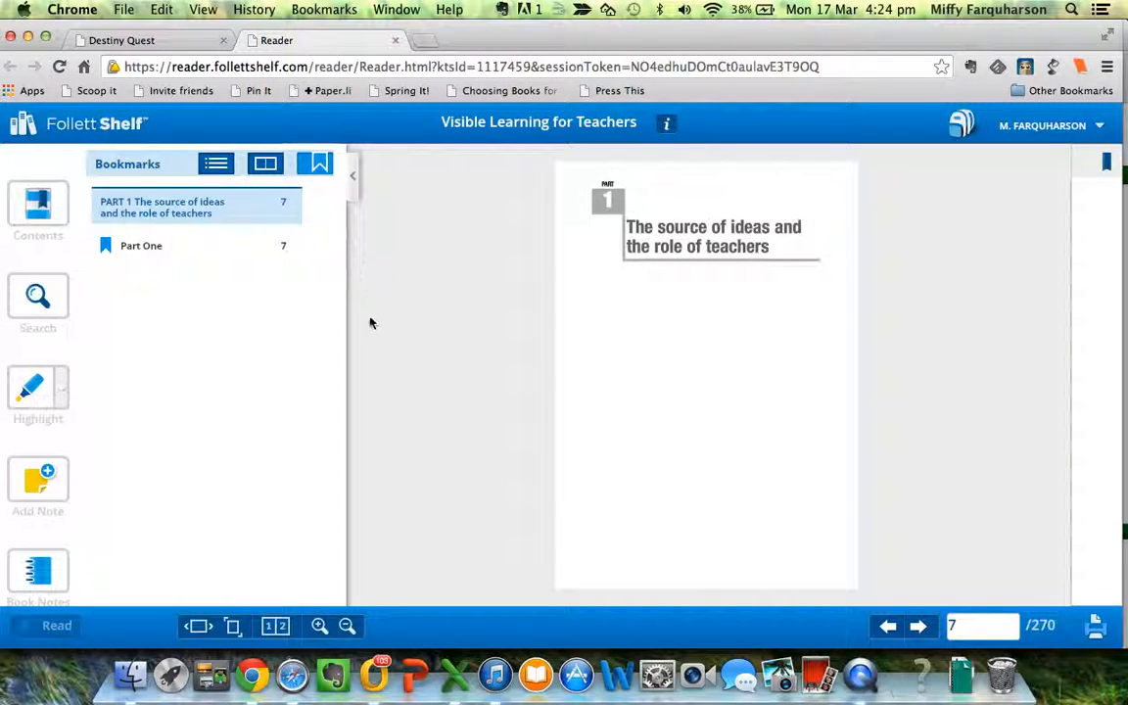
- Page forward to page 9, the start of Chapter 2 'The source of the ideas'
{"action": "left_click", "coordinate": [917, 626]}
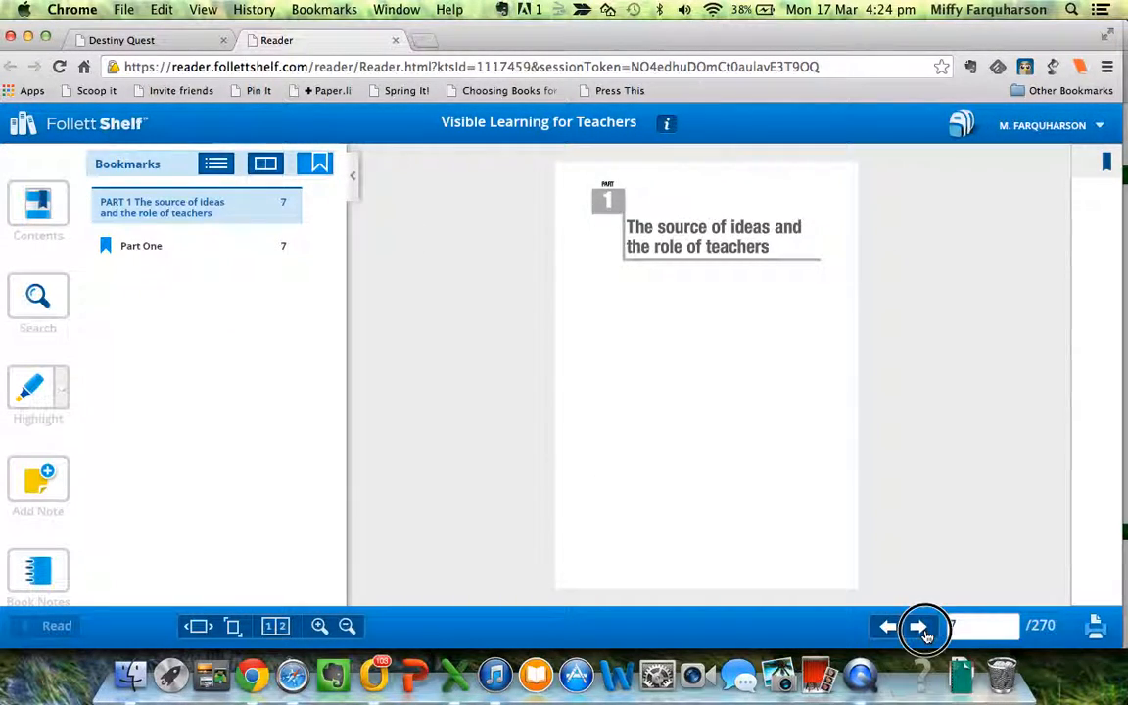
{"action": "left_click", "coordinate": [919, 626]}
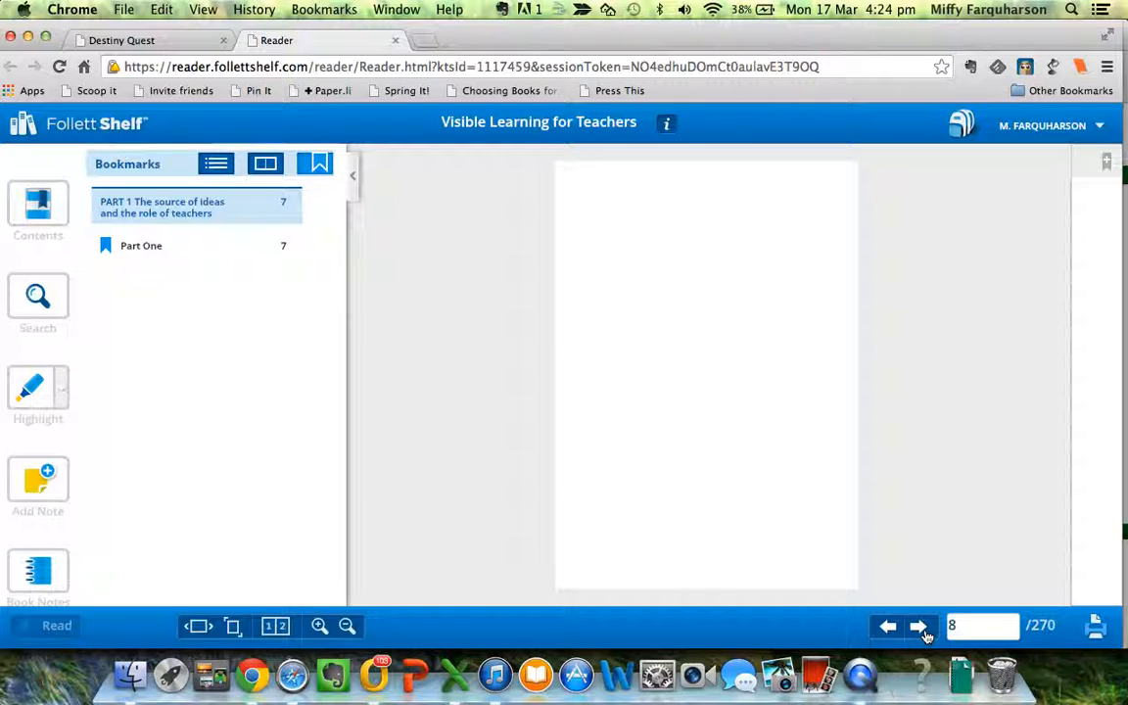
{"action": "left_click", "coordinate": [918, 626]}
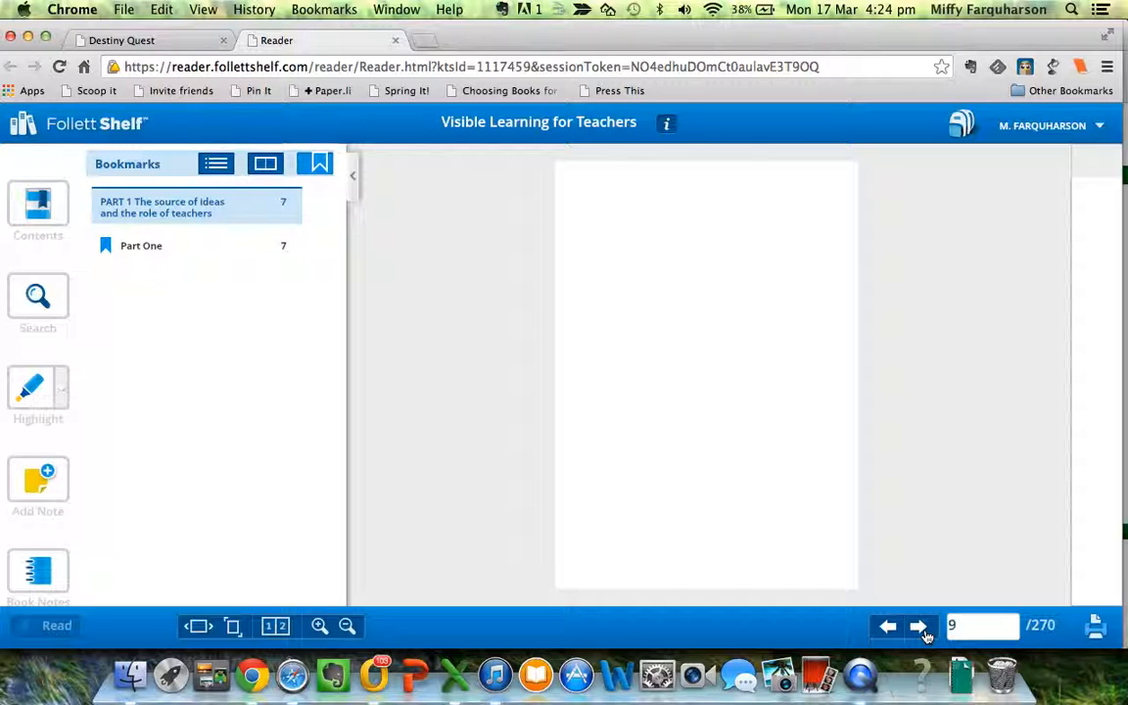
{"action": "left_click", "coordinate": [918, 626]}
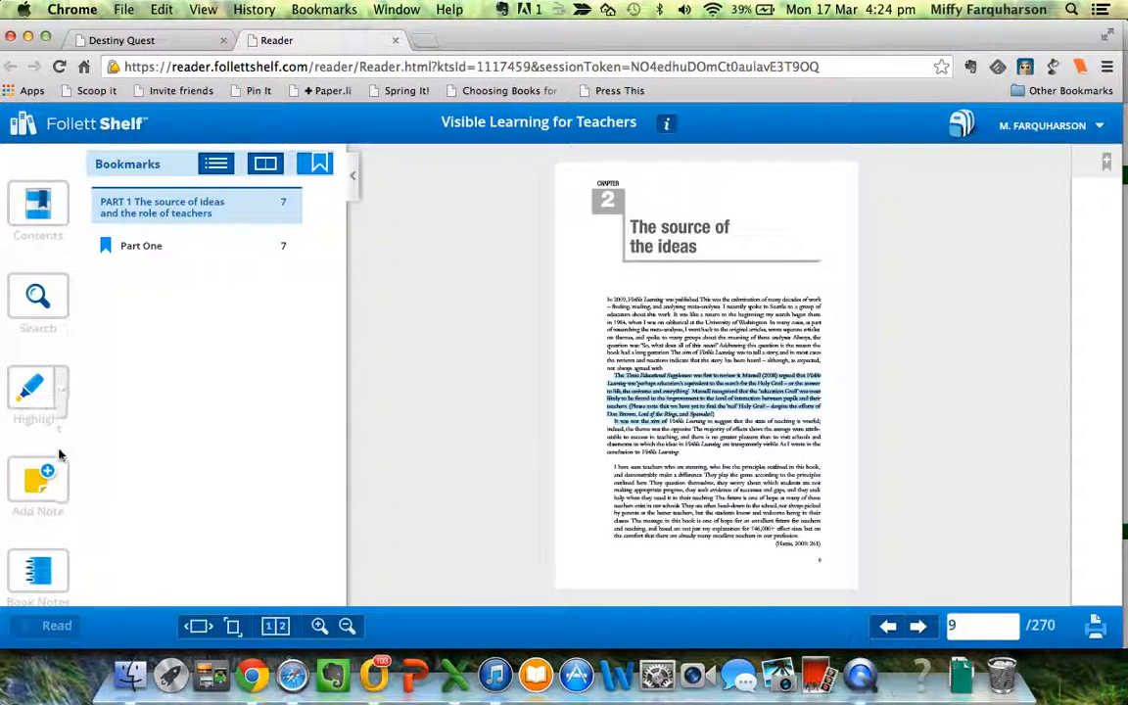
{"action": "mouse_move", "coordinate": [37, 391]}
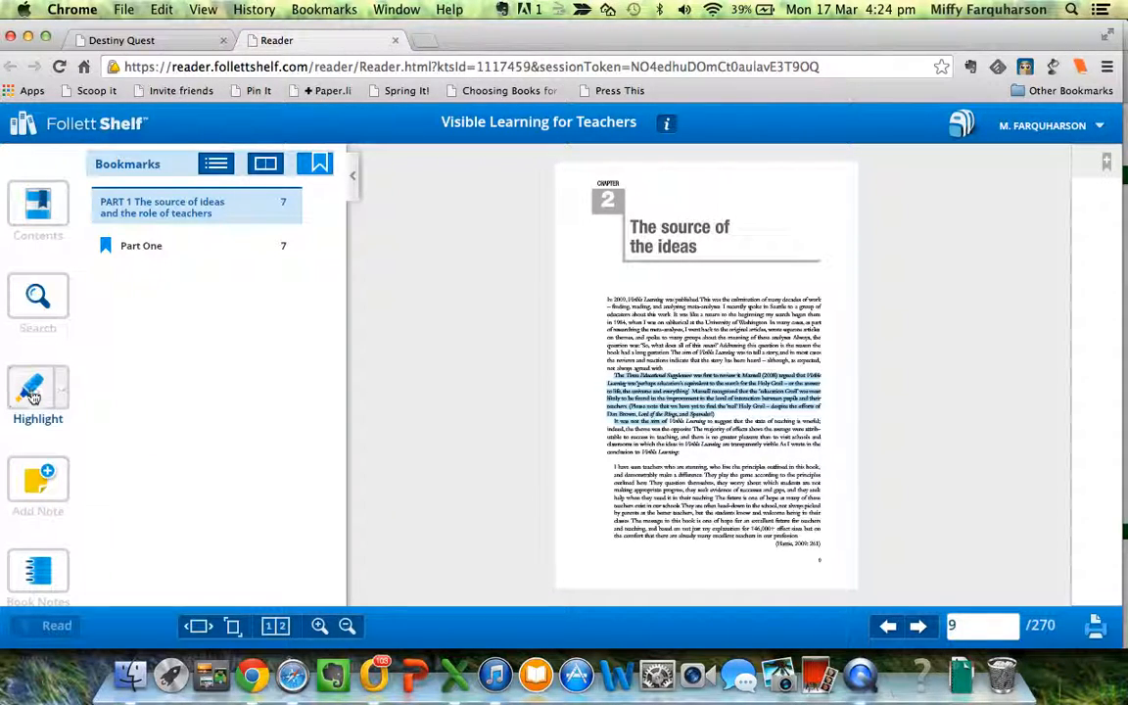
- Save a page 9 note titled 'Awesome part' with the text 'This part is awesome!'
{"action": "left_click", "coordinate": [37, 480]}
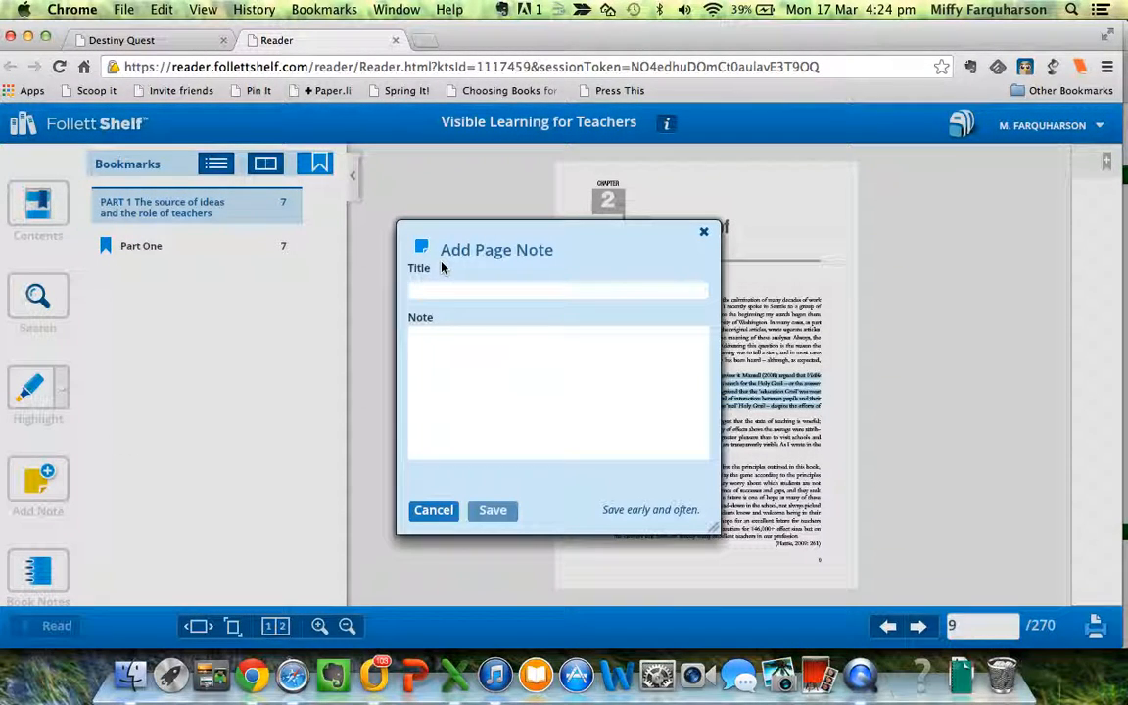
{"action": "type", "text": "Awesome p"}
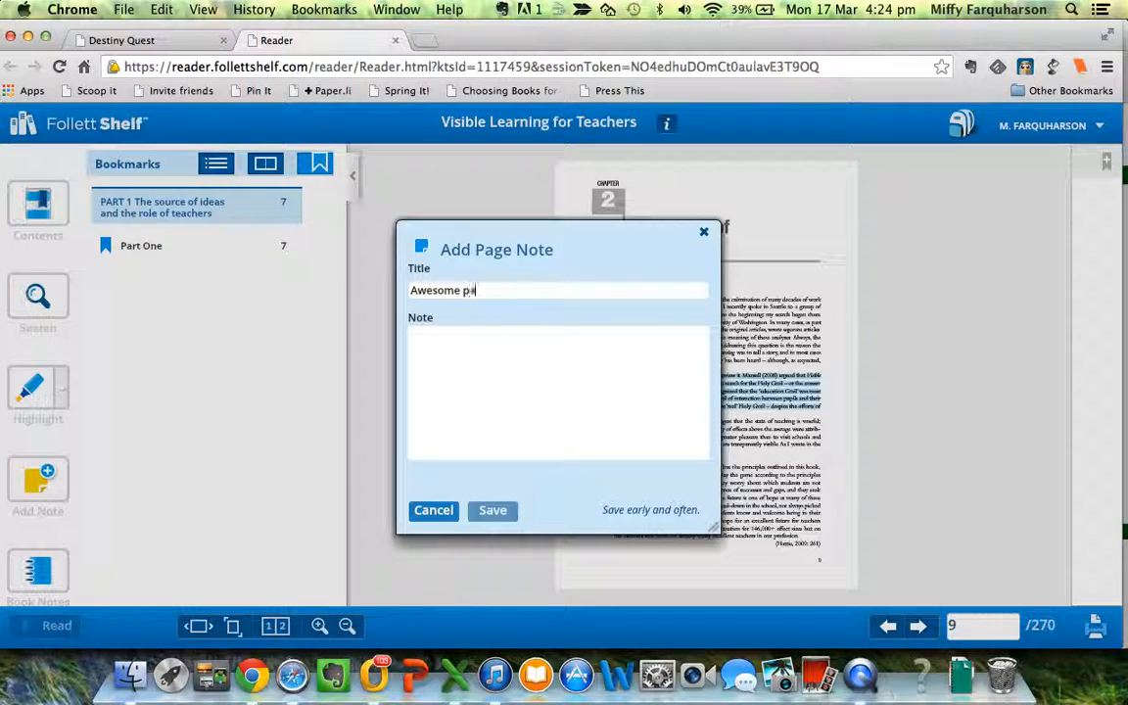
{"action": "type", "text": "This part is aw"}
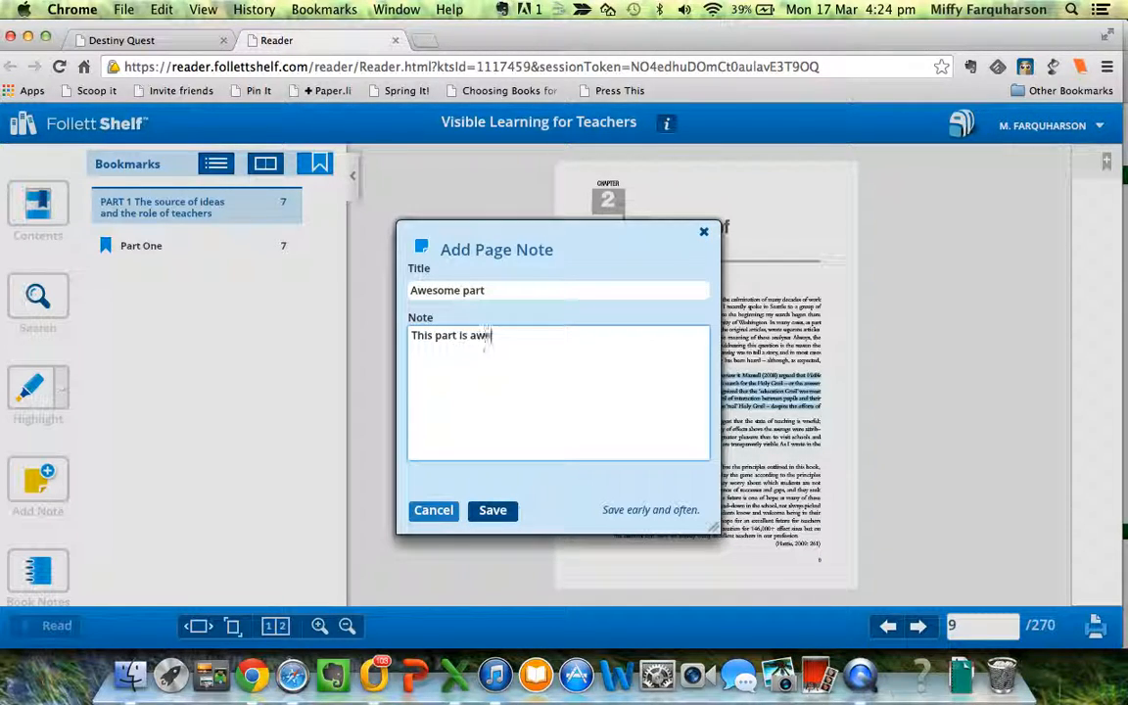
{"action": "type", "text": "esome!"}
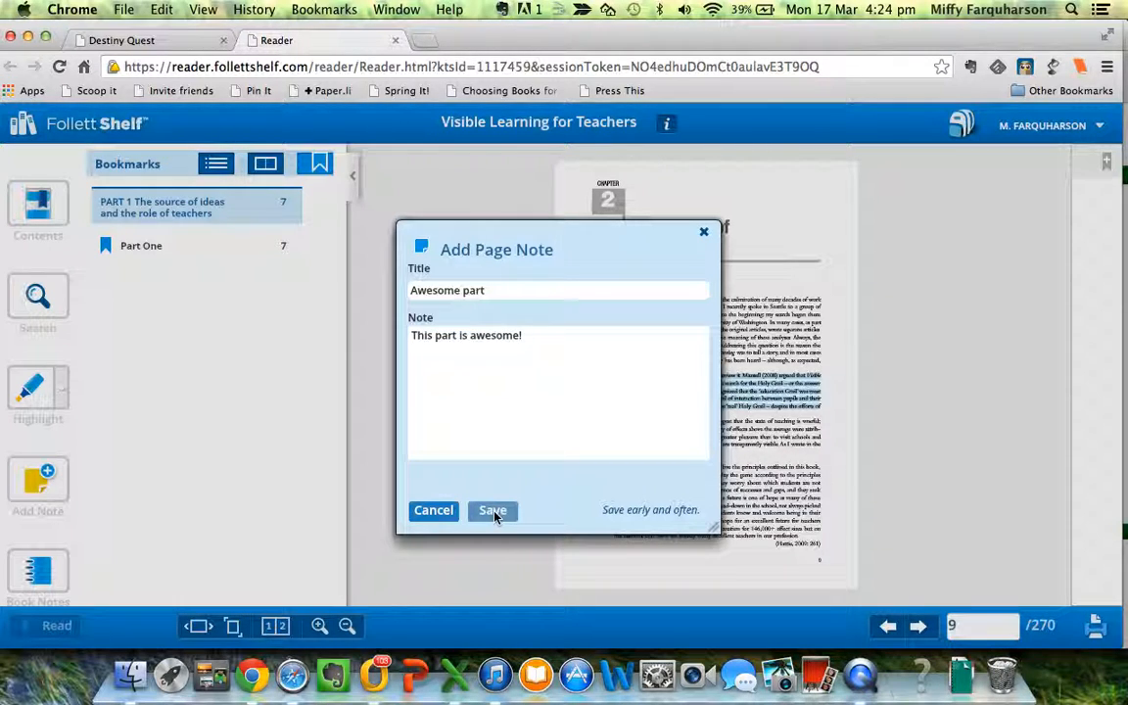
{"action": "left_click", "coordinate": [492, 510]}
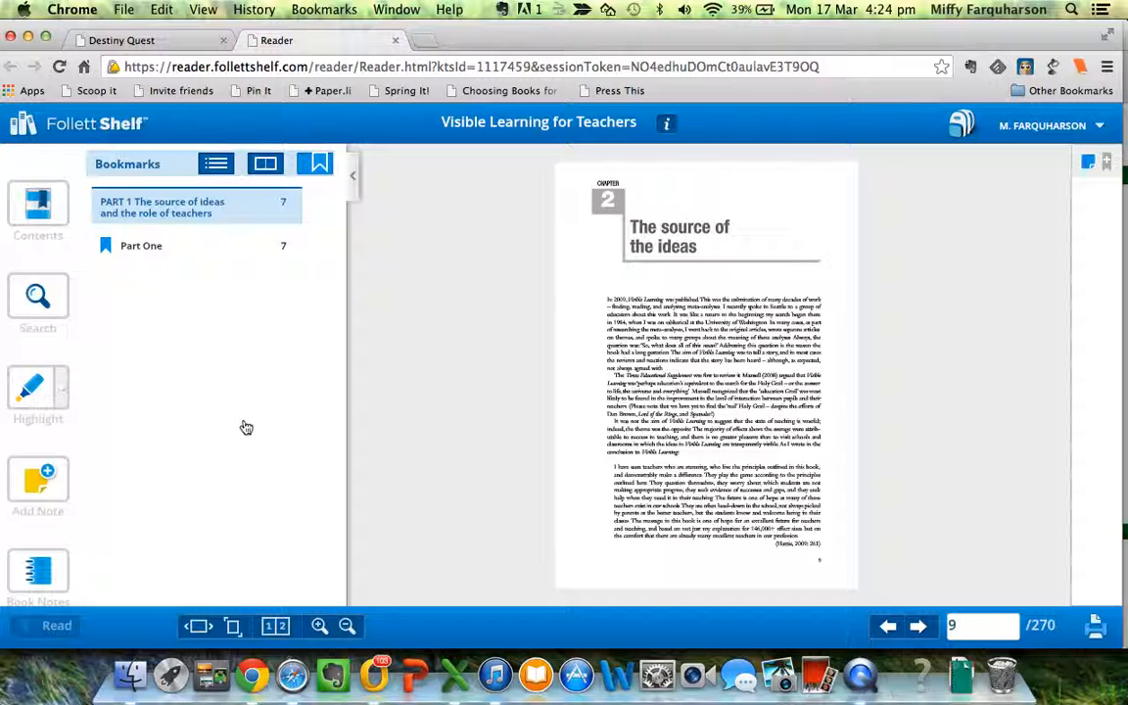
- Filter the Book Notes list to show only notes, then print it
{"action": "left_click", "coordinate": [38, 573]}
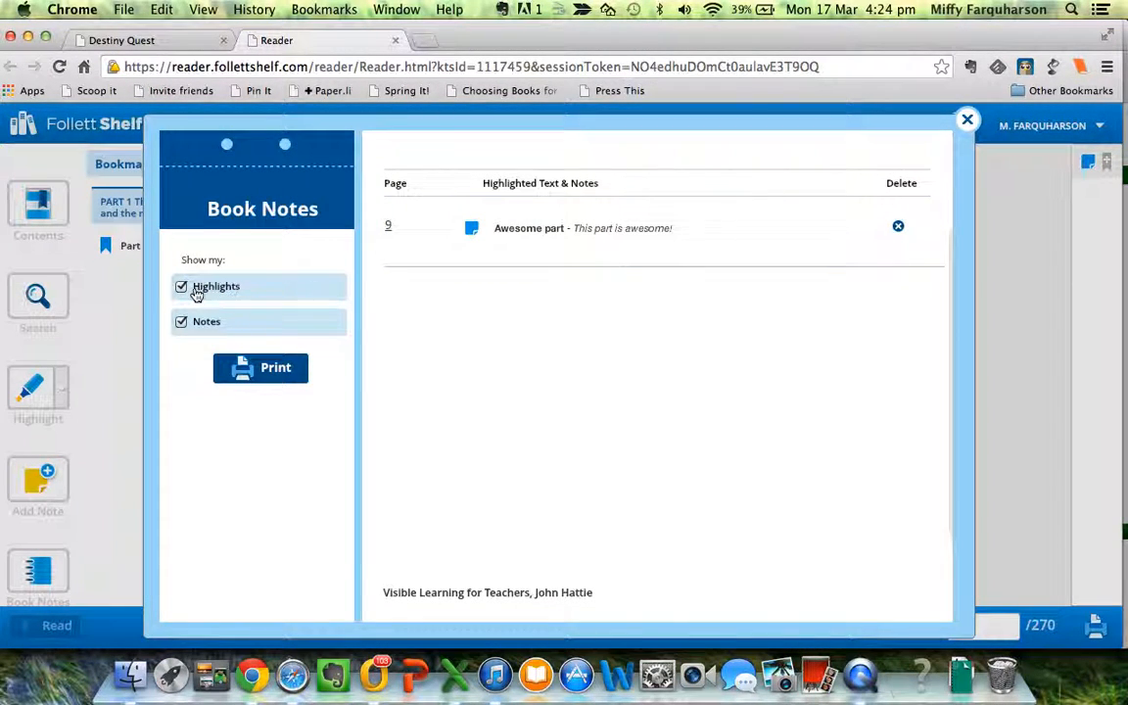
{"action": "left_click", "coordinate": [182, 286]}
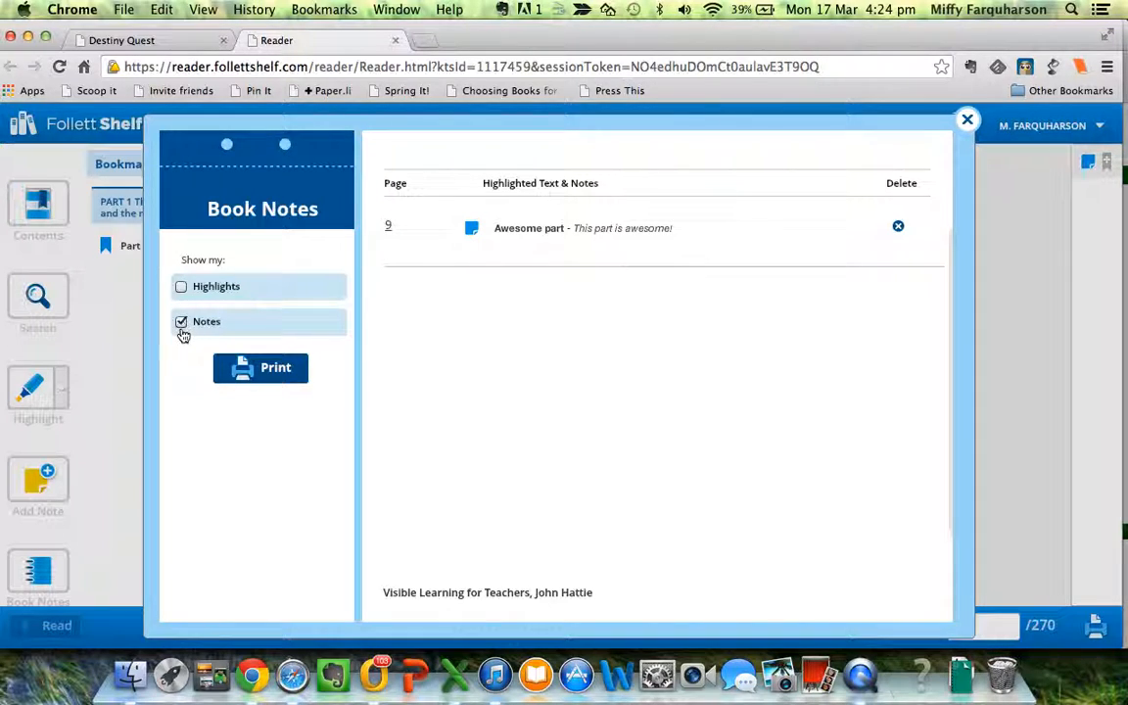
{"action": "left_click", "coordinate": [181, 286]}
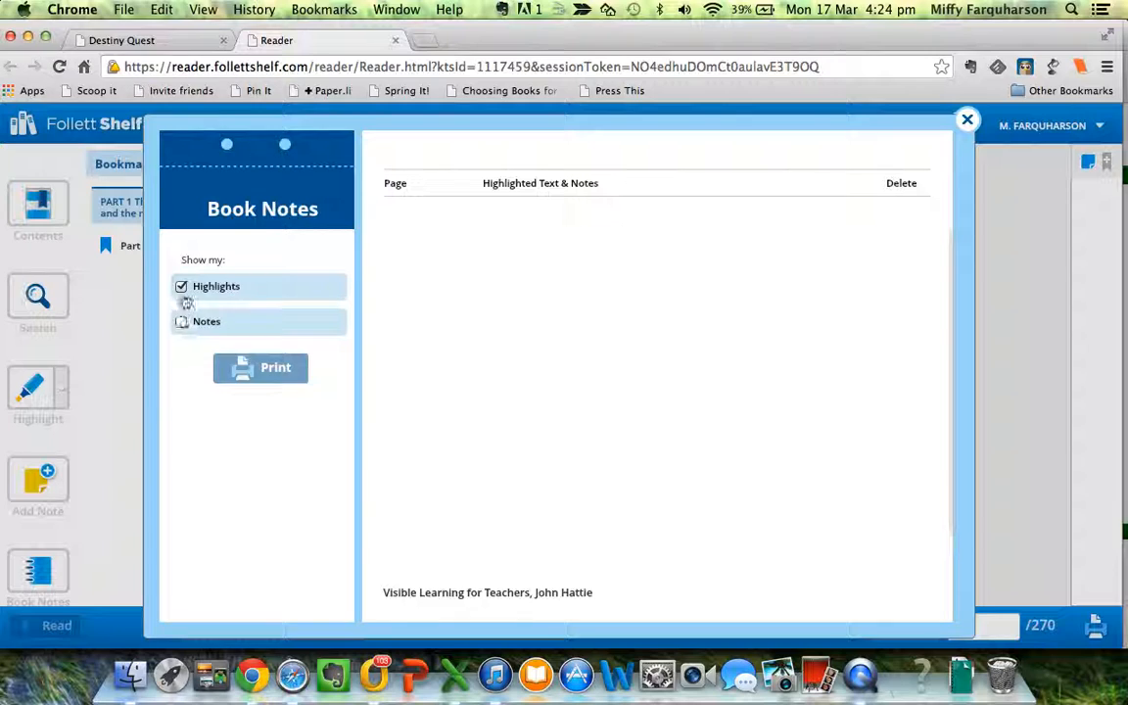
{"action": "left_click", "coordinate": [182, 321]}
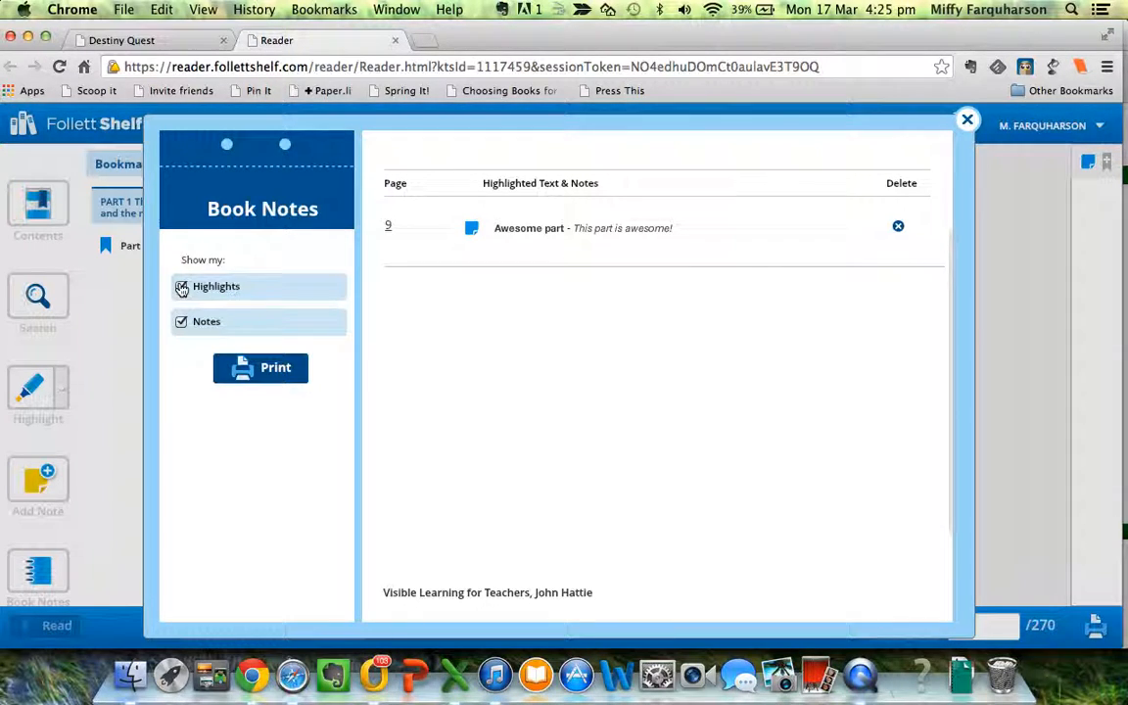
{"action": "left_click", "coordinate": [181, 286]}
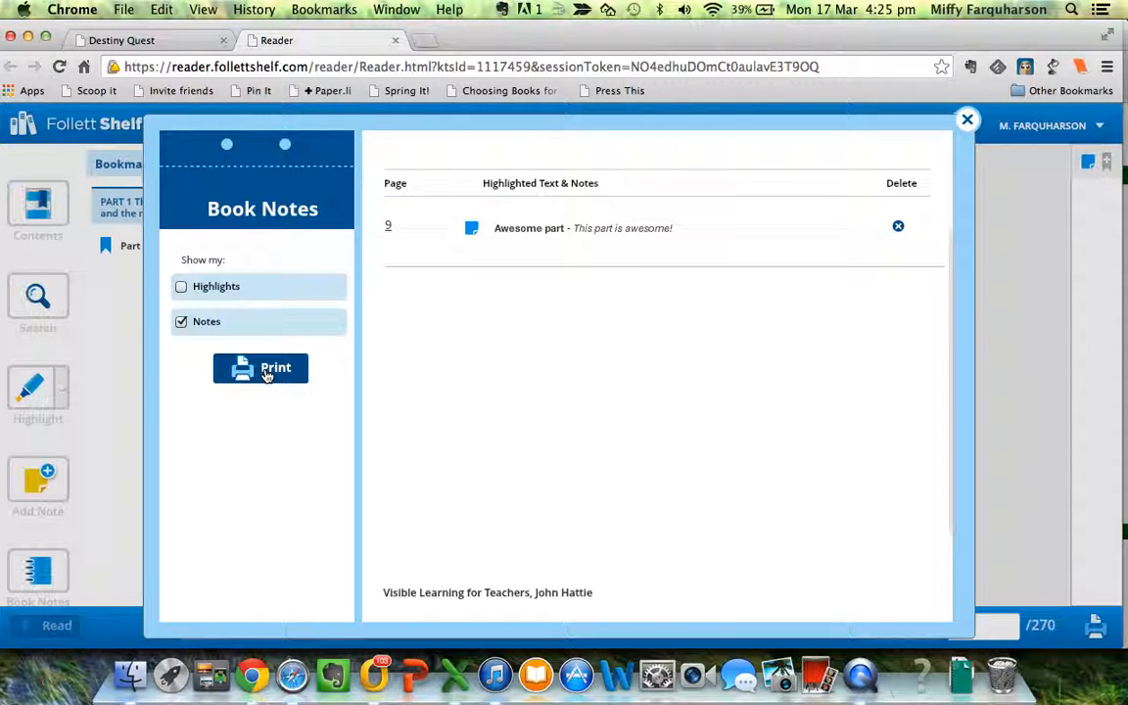
{"action": "left_click", "coordinate": [966, 120]}
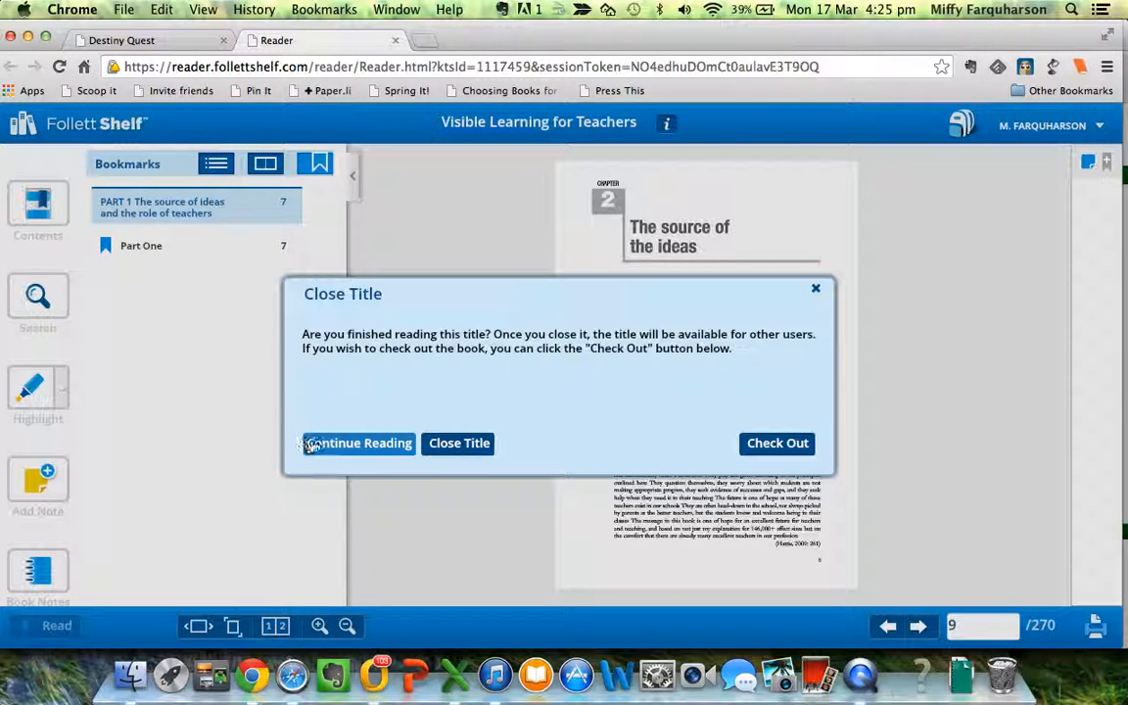
- Check out Visible Learning for Teachers, due 4/1/14, and continue reading
{"action": "left_click", "coordinate": [357, 442]}
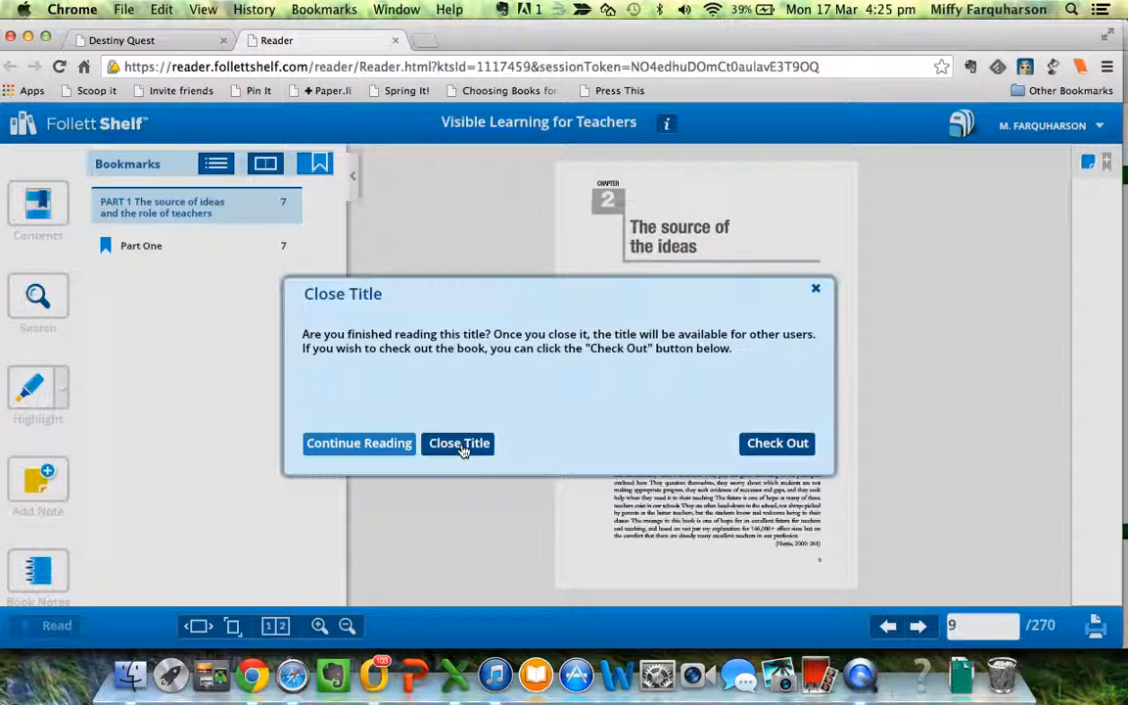
{"action": "mouse_move", "coordinate": [777, 442]}
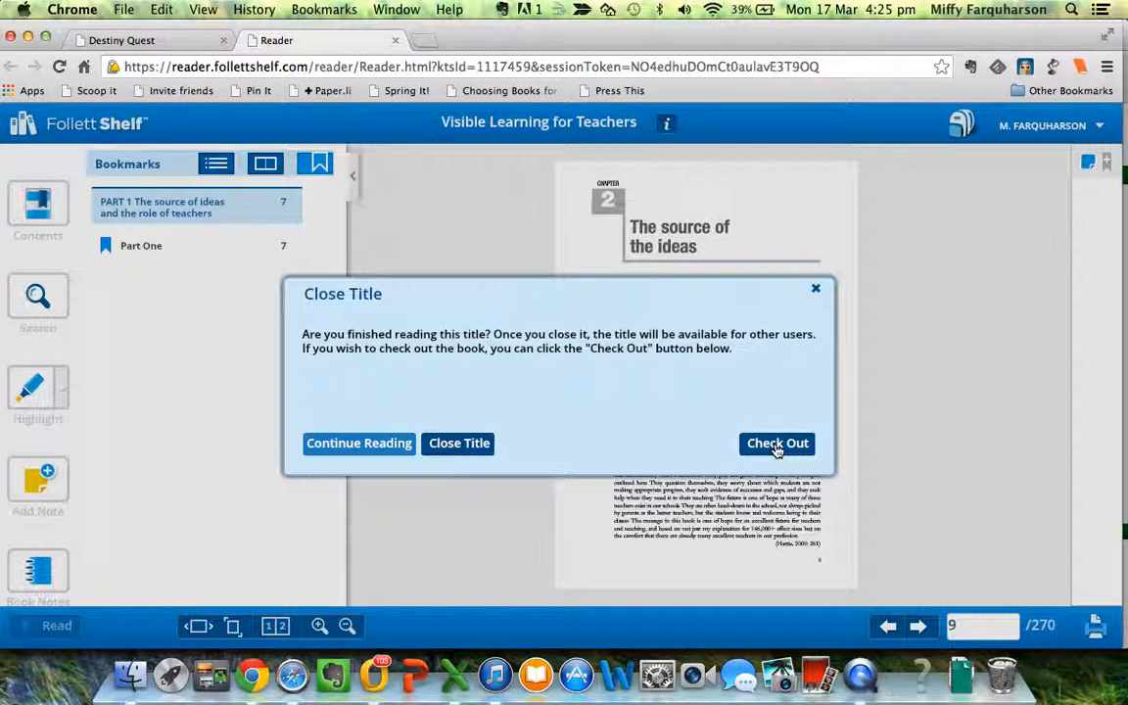
{"action": "left_click", "coordinate": [776, 443]}
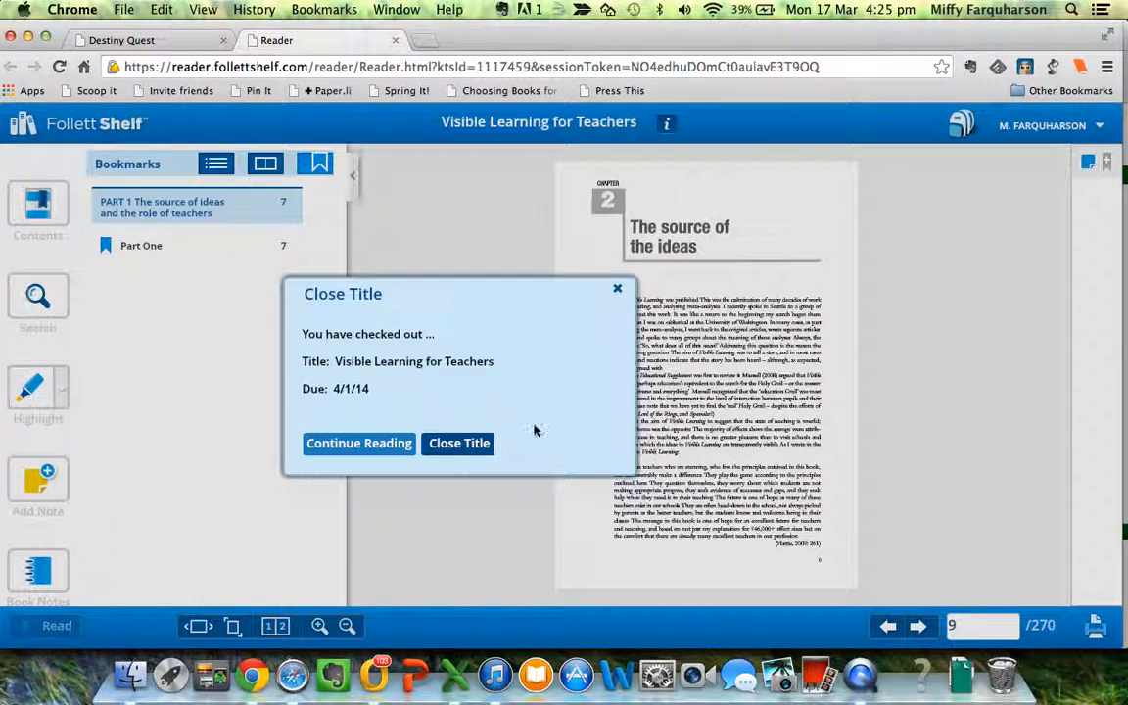
{"action": "left_click", "coordinate": [358, 442]}
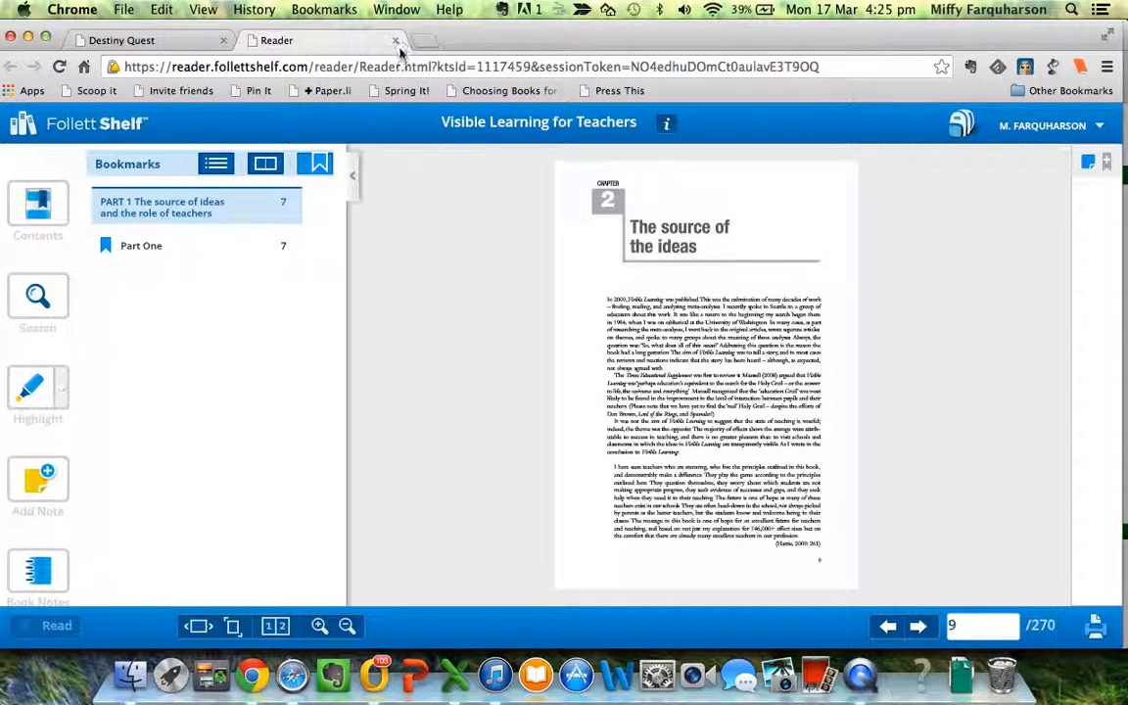
- Close the e-book reader tab to return to the Visible learning for teachers details
{"action": "left_click", "coordinate": [59, 66]}
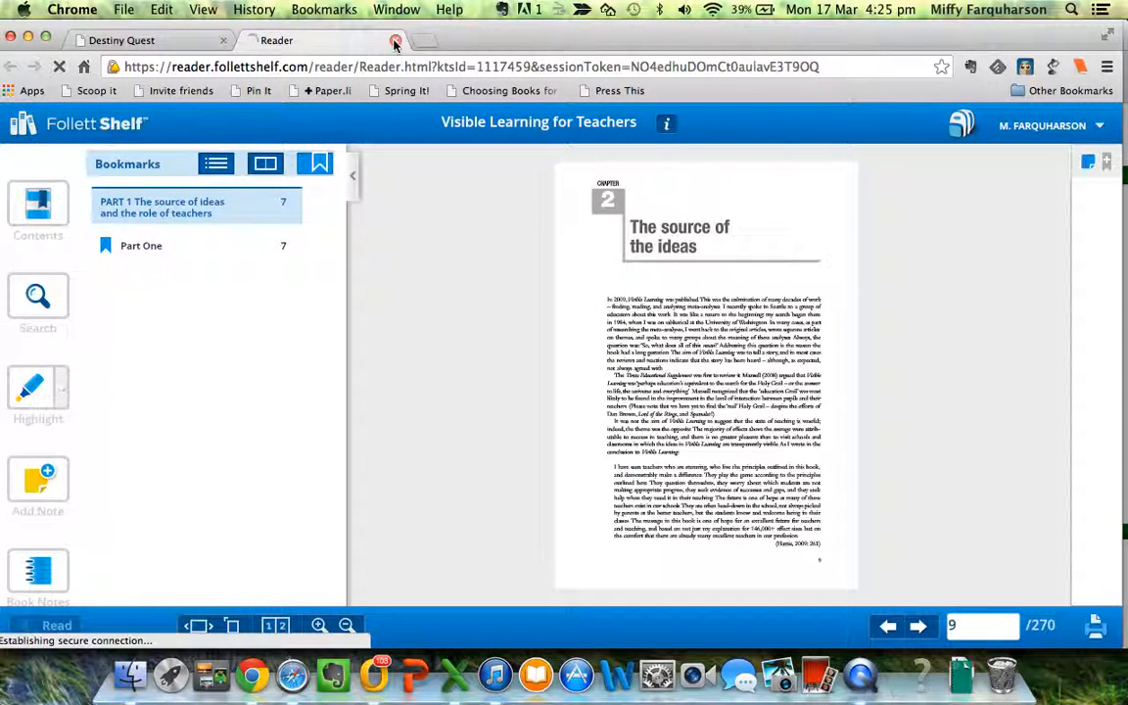
{"action": "left_click", "coordinate": [121, 40]}
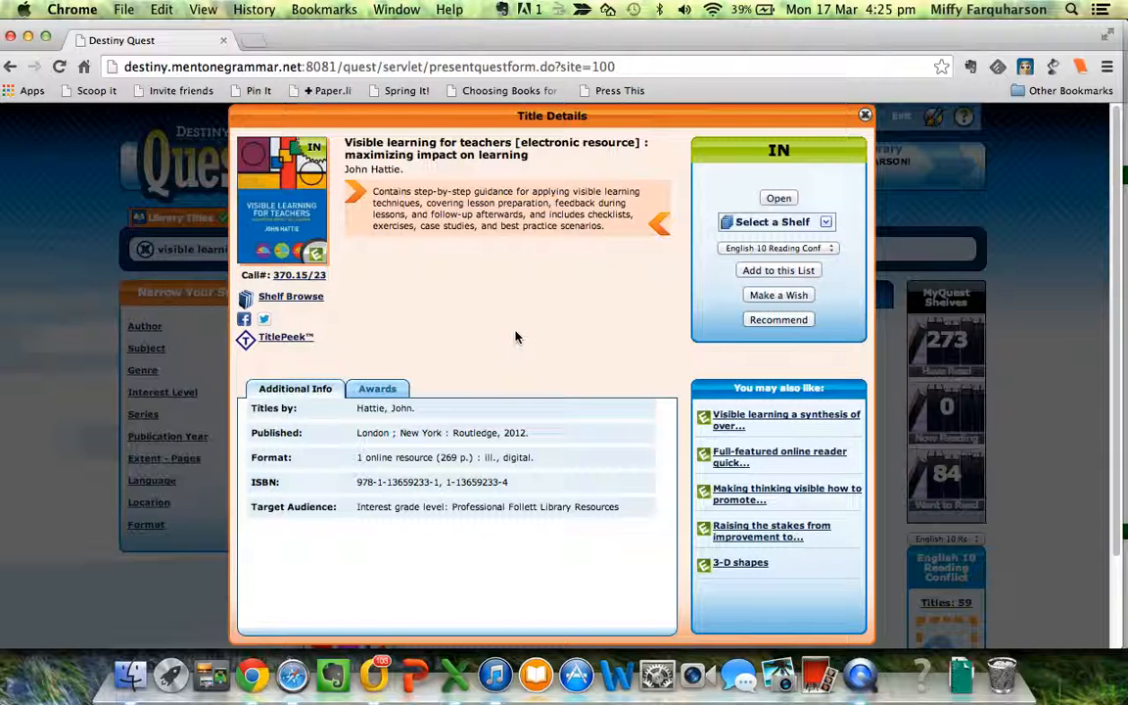
- From My Checkouts, open Visible learning for teachers (due 1/04/2014) in the reader
{"action": "left_click", "coordinate": [865, 115]}
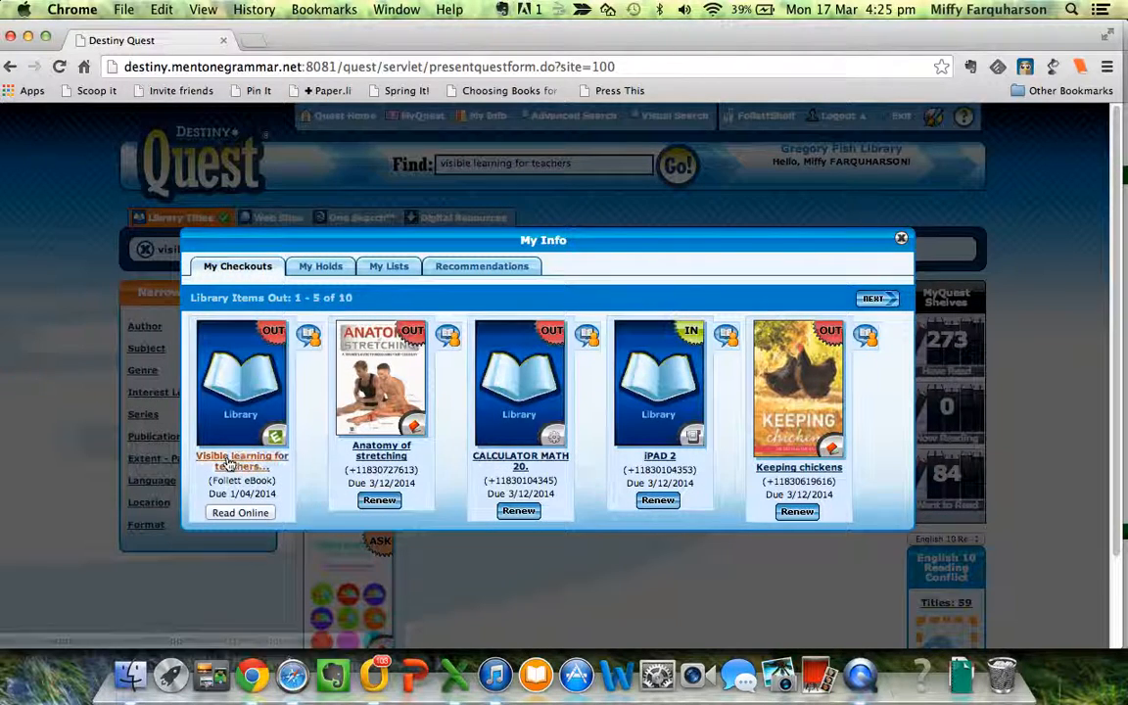
{"action": "left_click", "coordinate": [241, 460]}
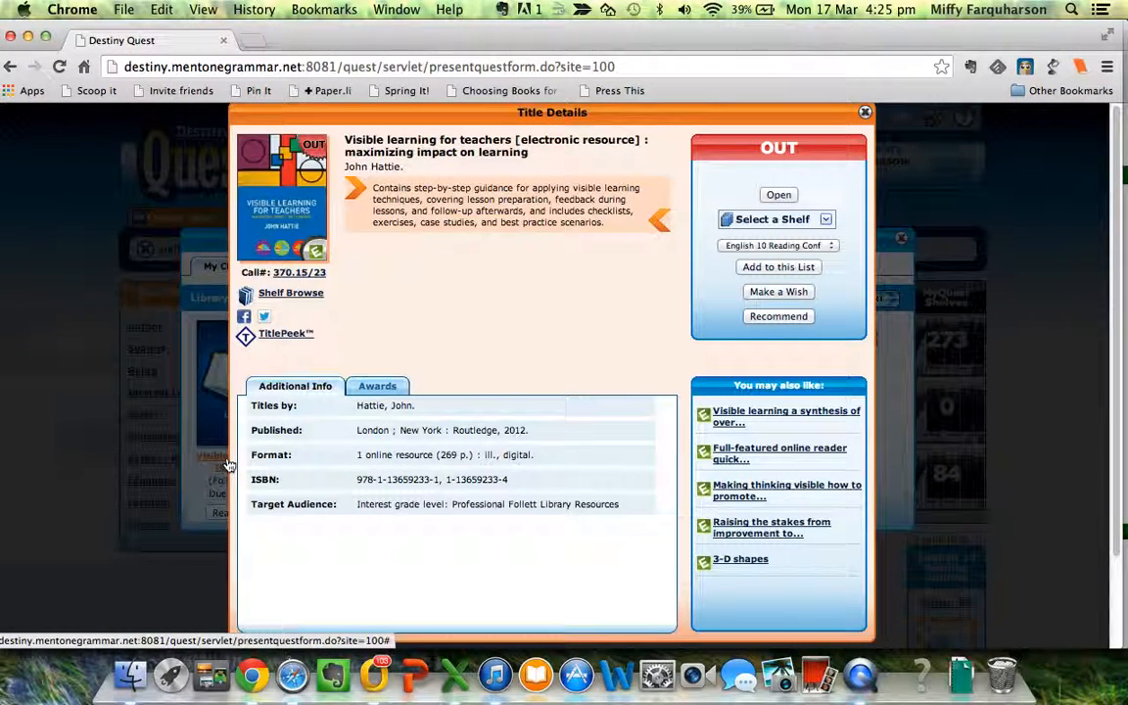
{"action": "left_click", "coordinate": [778, 194]}
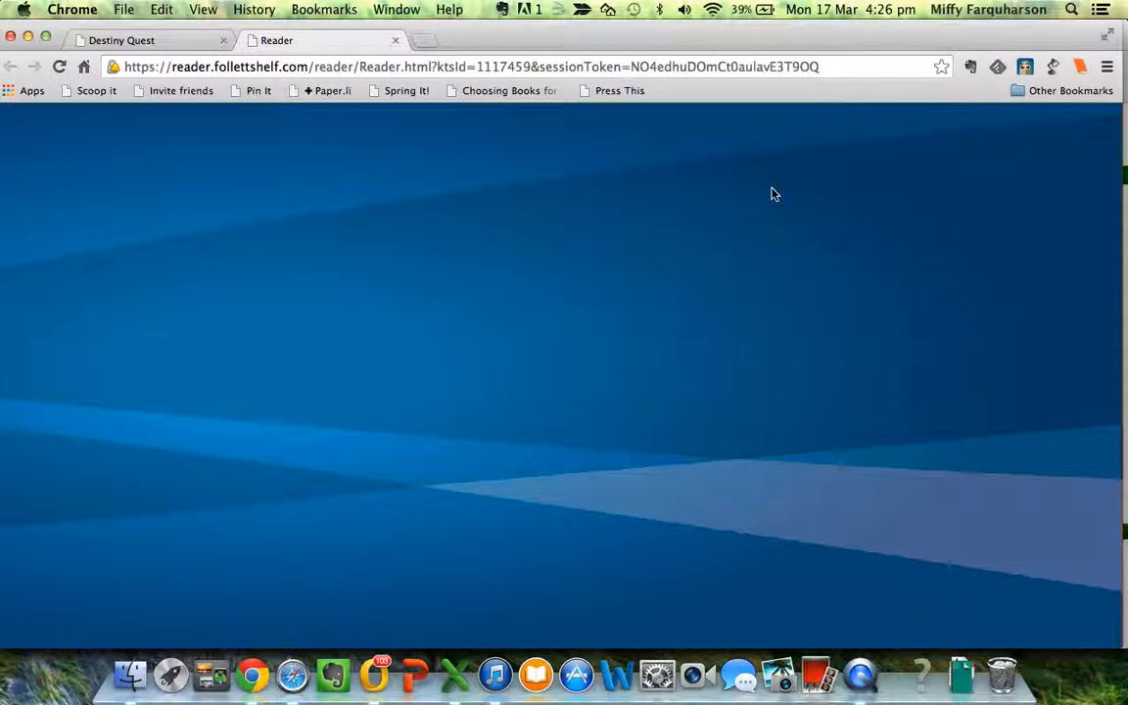